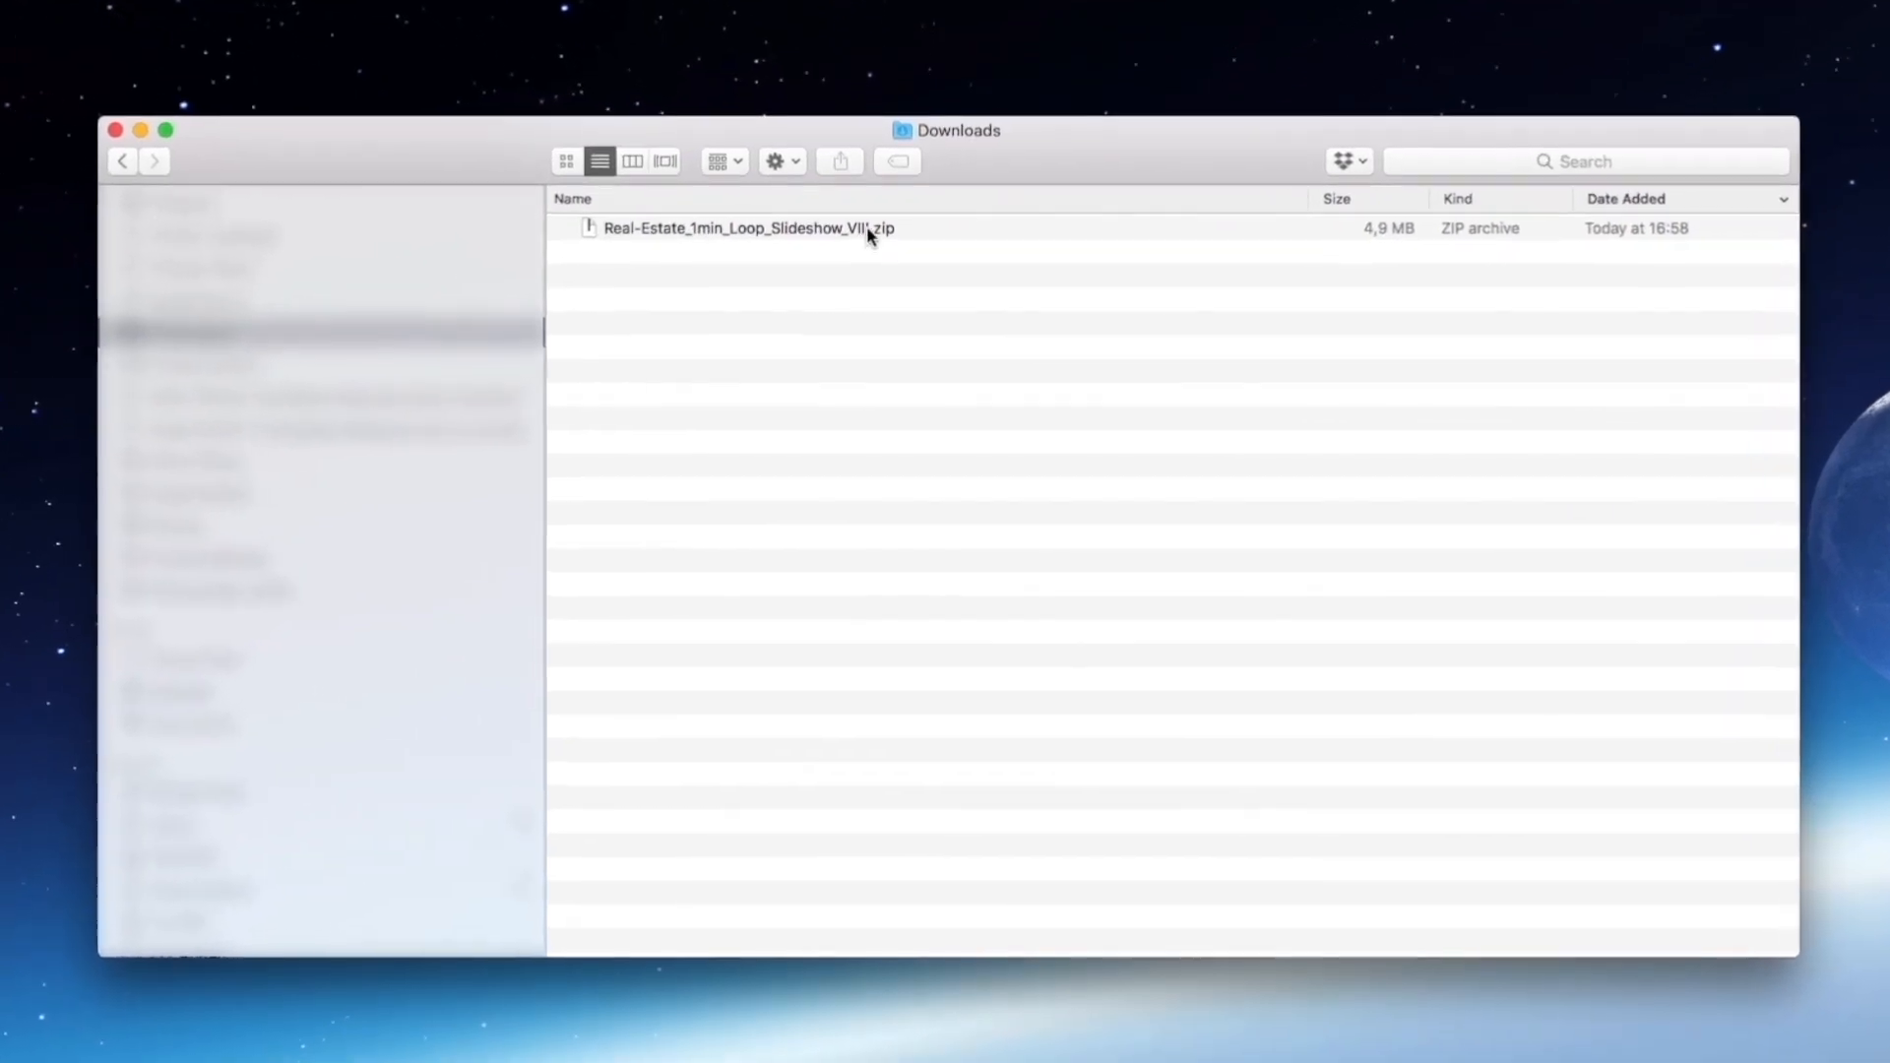
# Extract the slideshow zip in Downloads and copy the Real-Estate_1min_Loop_Slideshow_VIII folder.
pyautogui.doubleClick(744, 228)
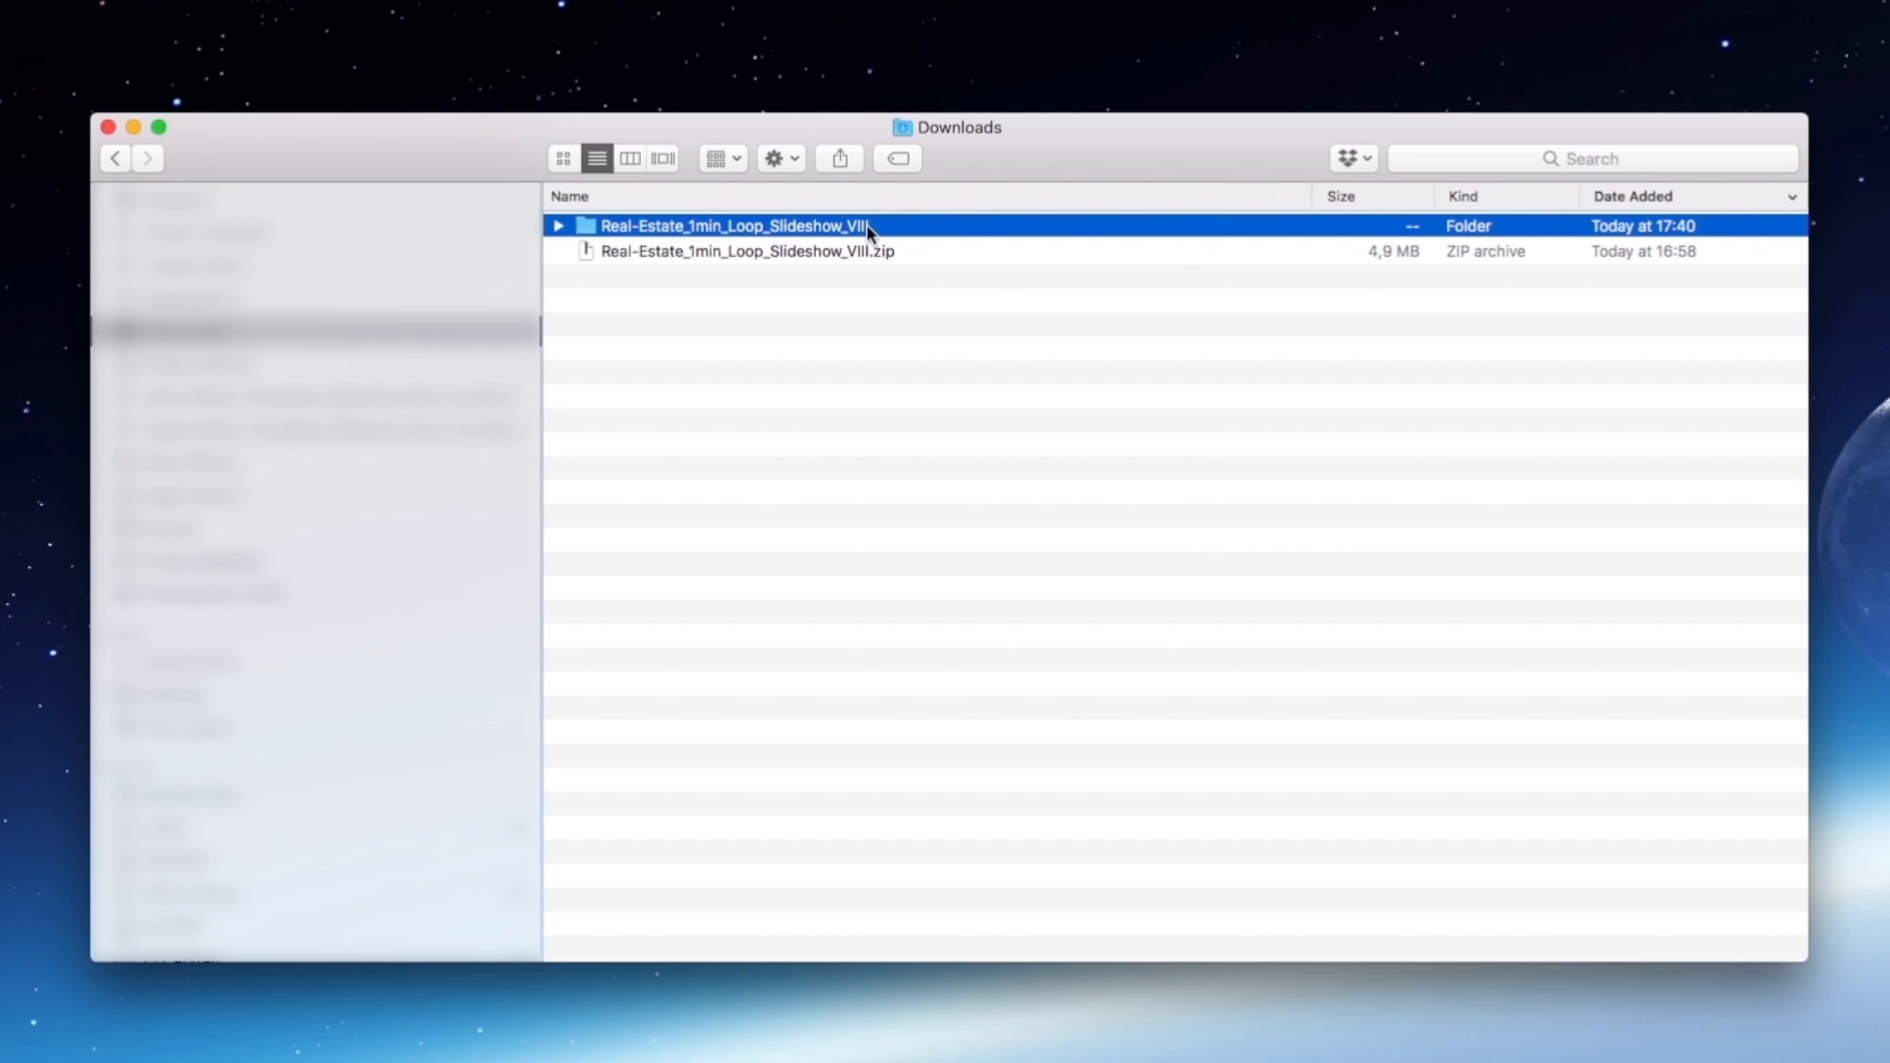
pyautogui.click(558, 224)
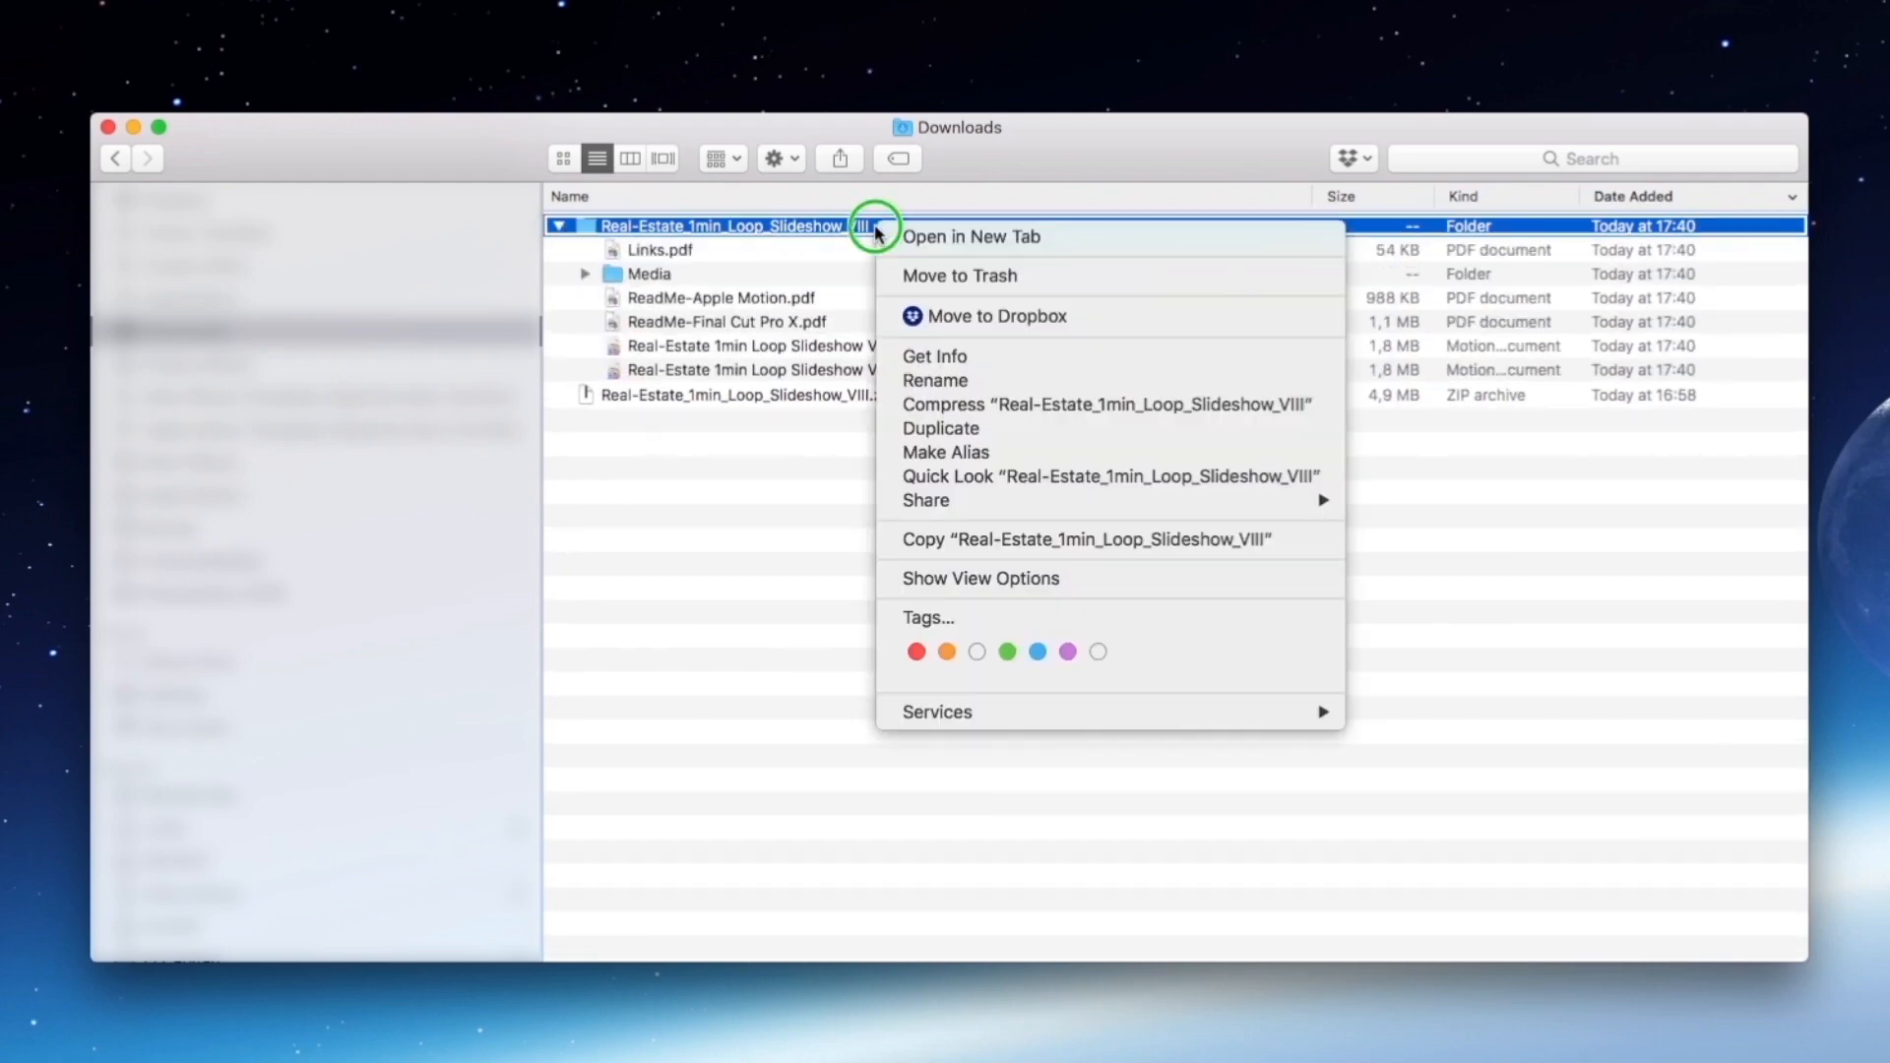
pyautogui.moveTo(953, 476)
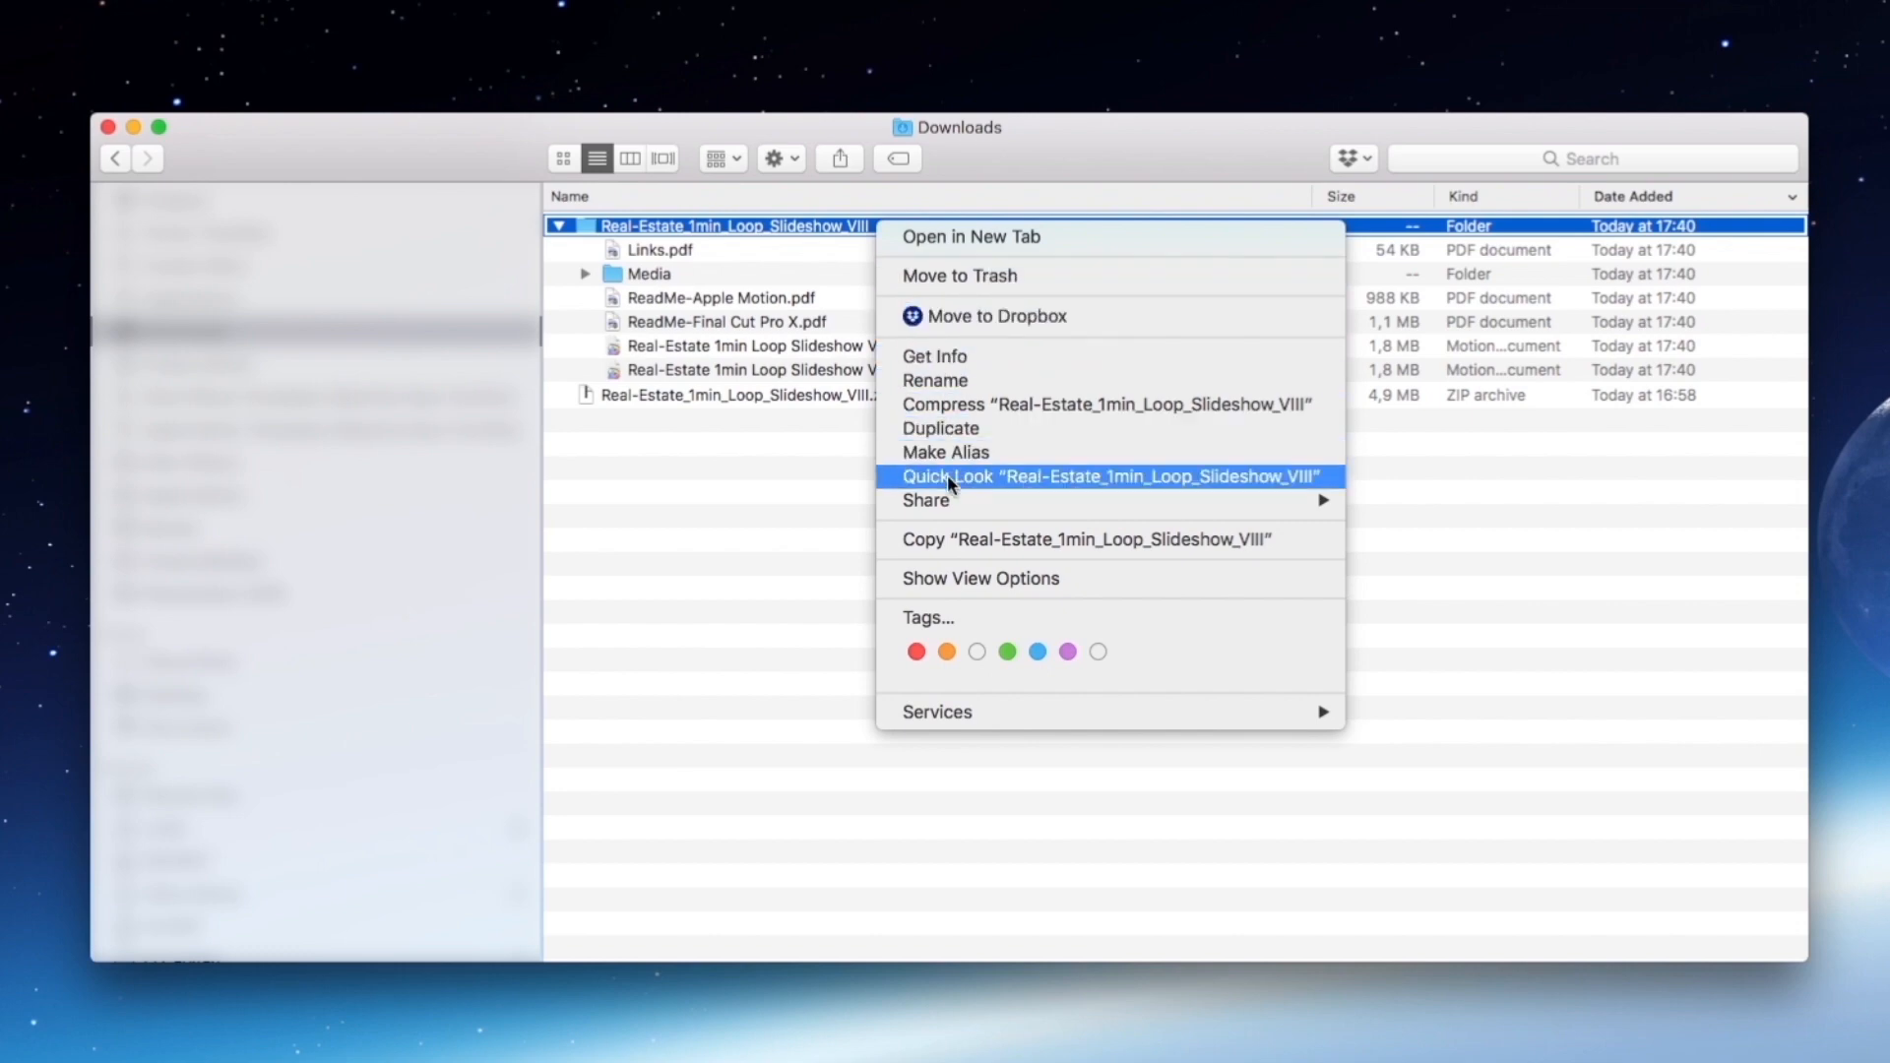
pyautogui.click(951, 543)
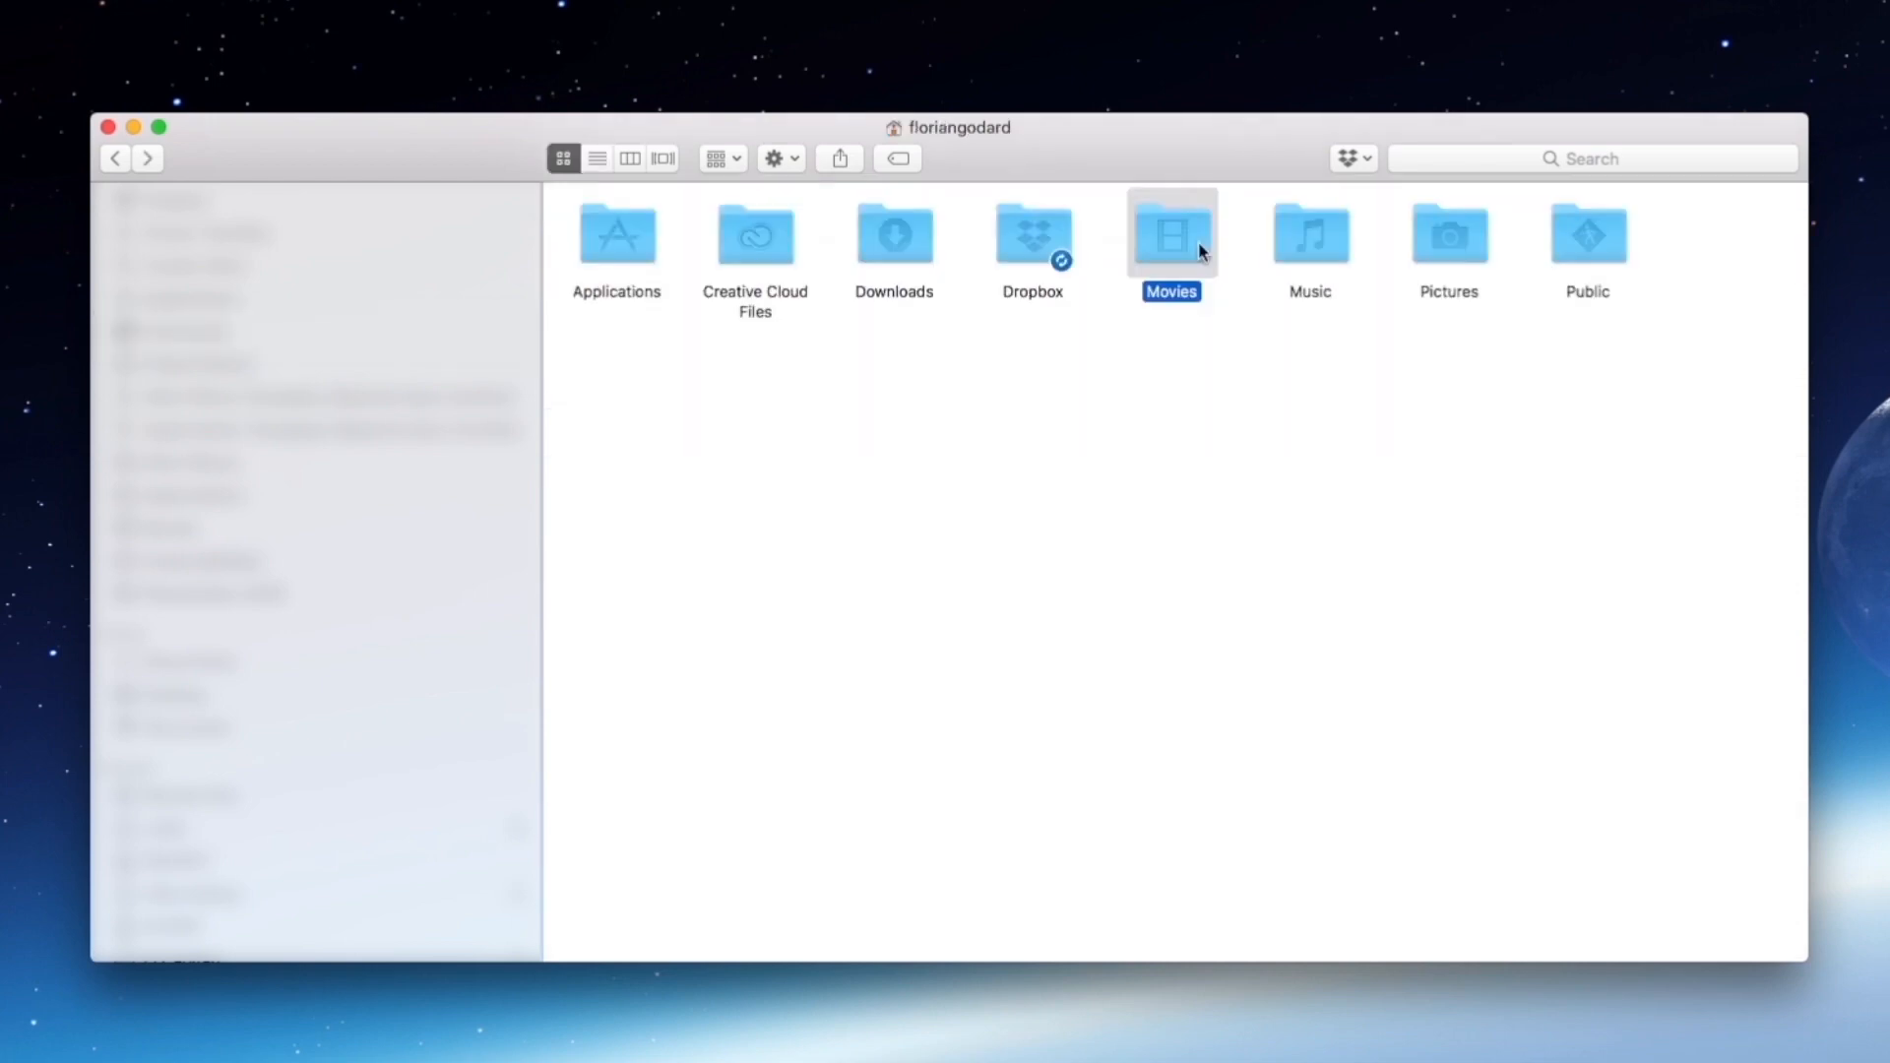
# Navigate Movies › Motion Templates › Generators and paste the template folder there.
pyautogui.doubleClick(1169, 232)
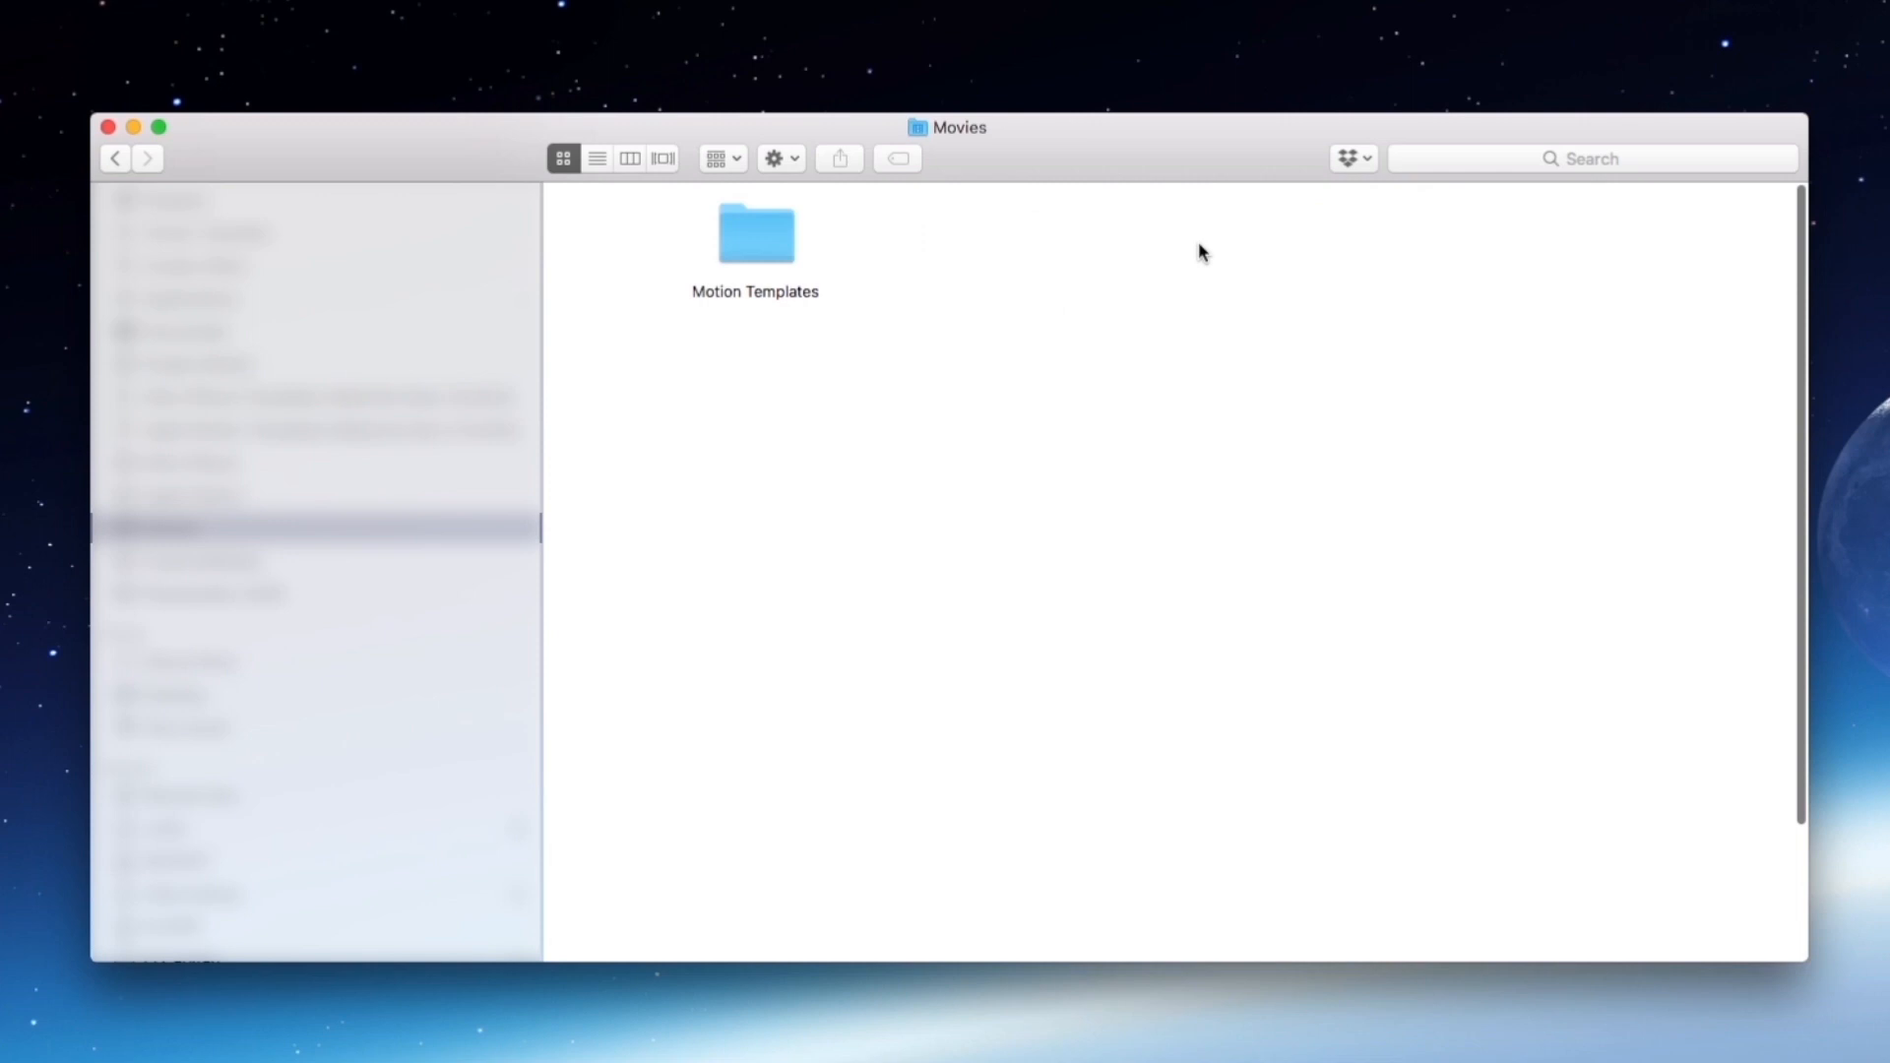
pyautogui.doubleClick(754, 235)
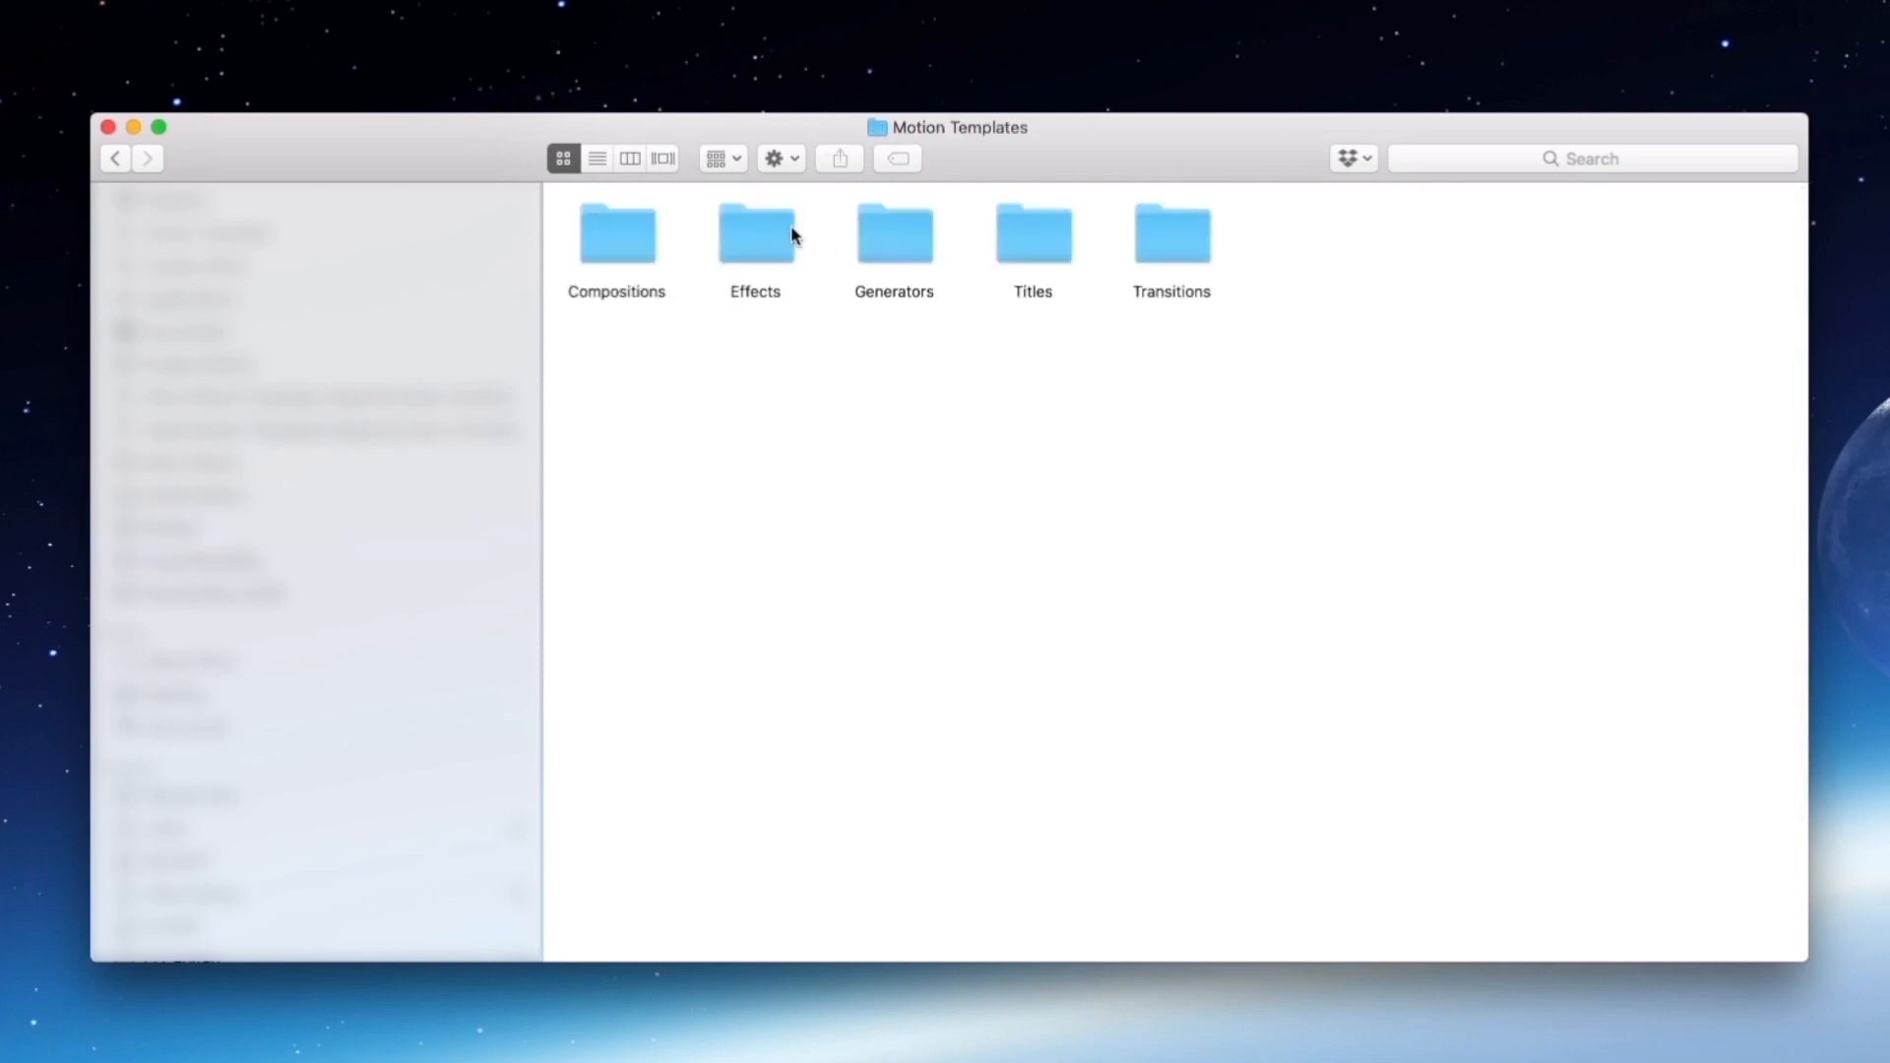
pyautogui.click(894, 235)
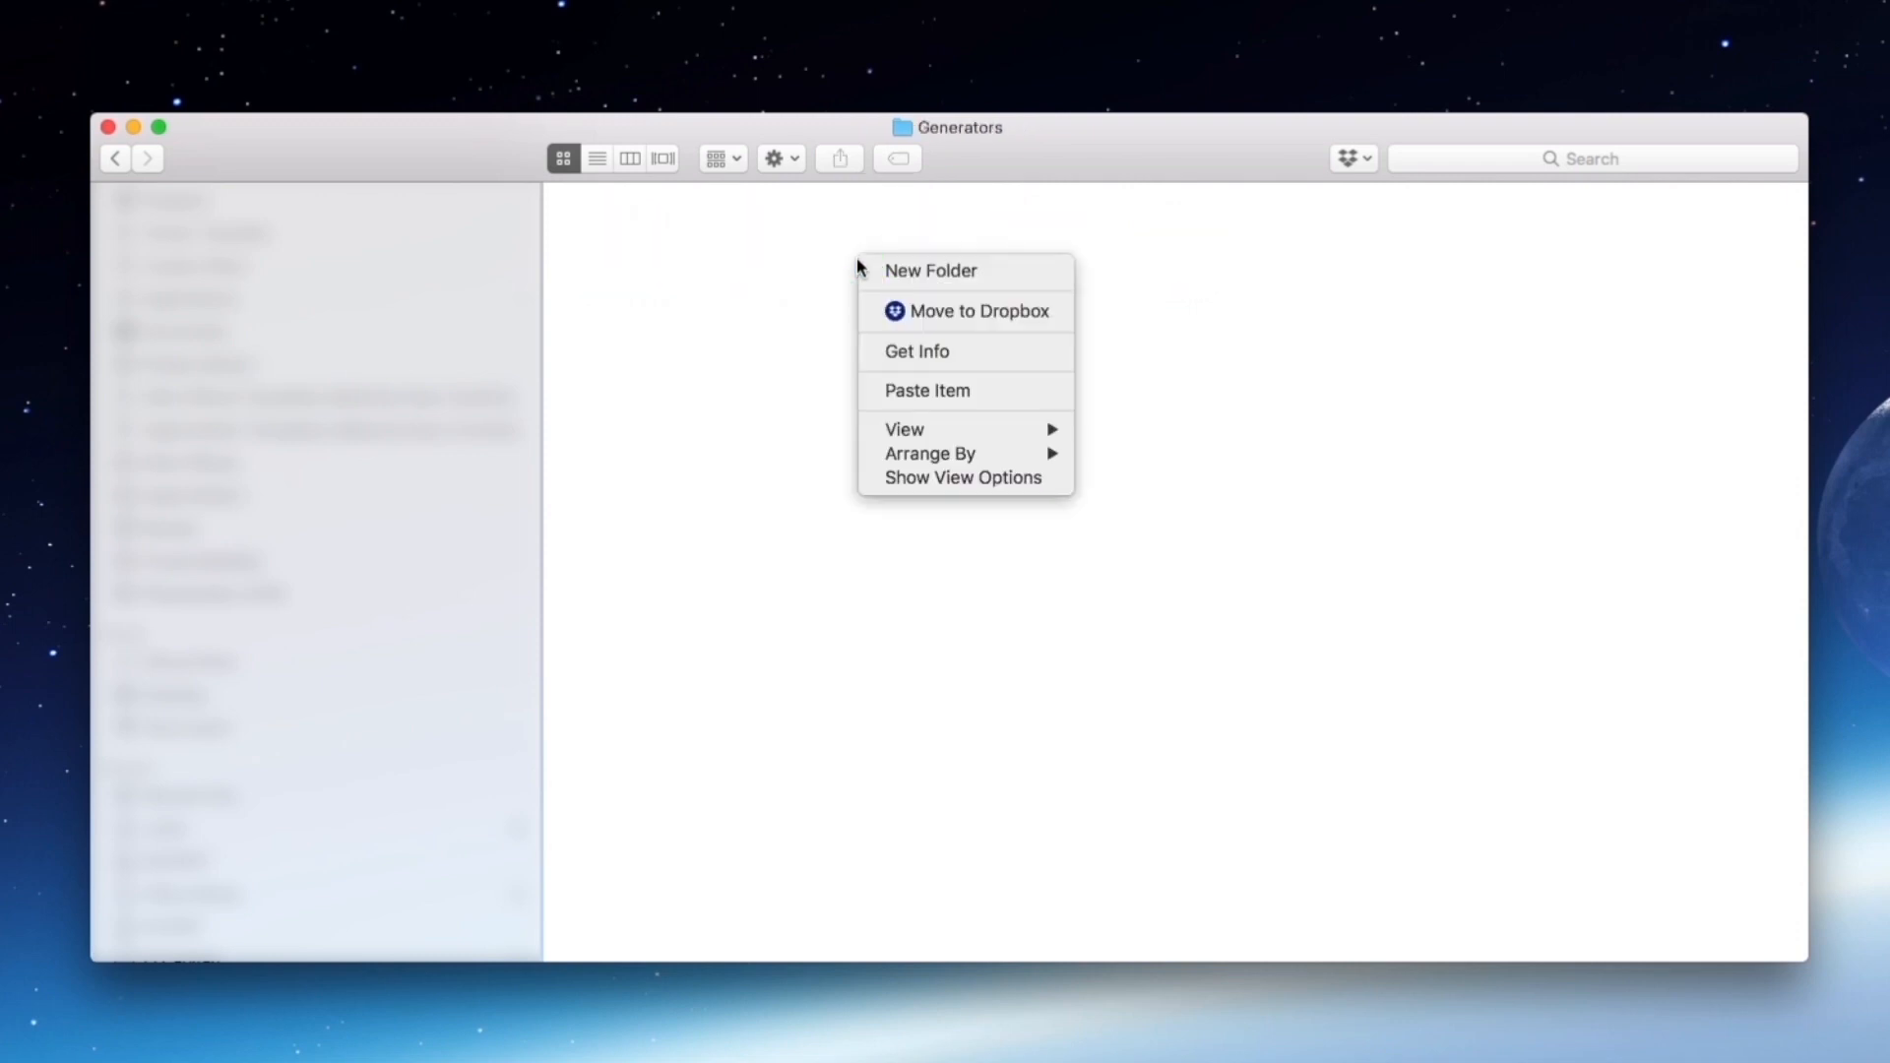
pyautogui.moveTo(925, 390)
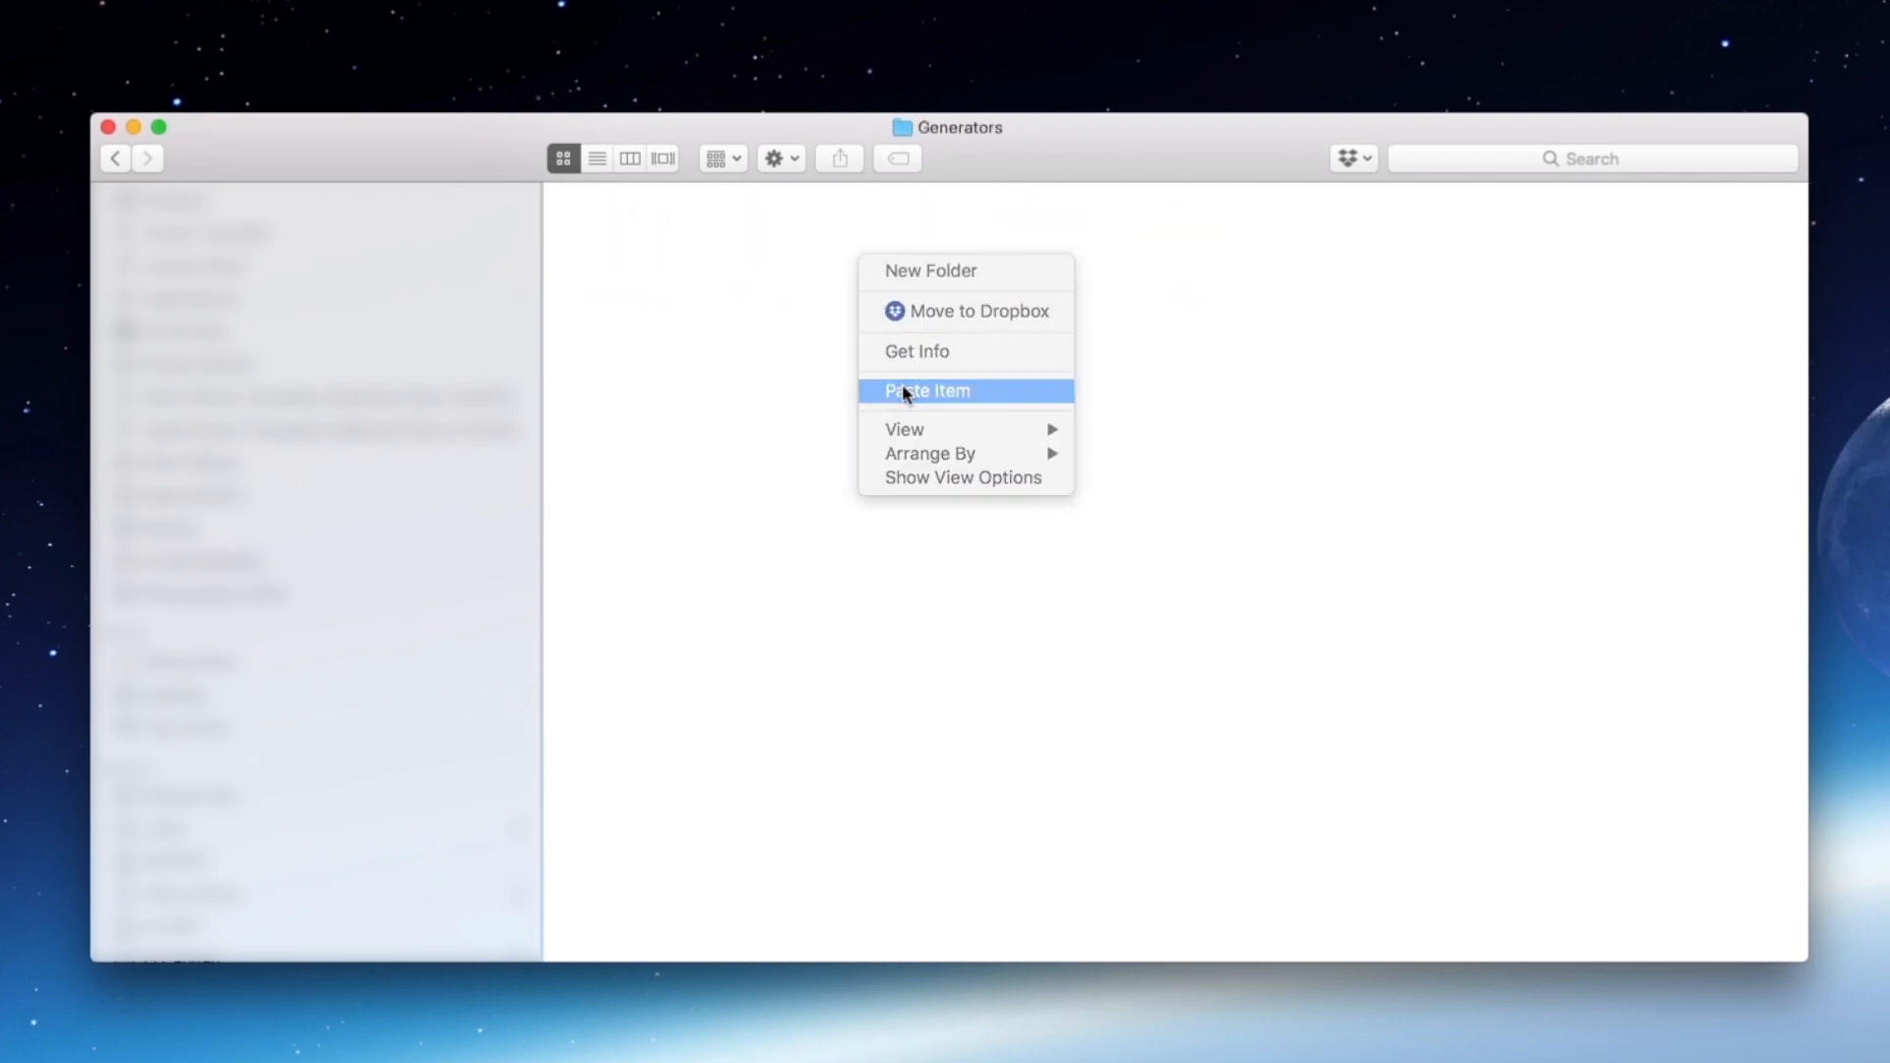
pyautogui.click(925, 390)
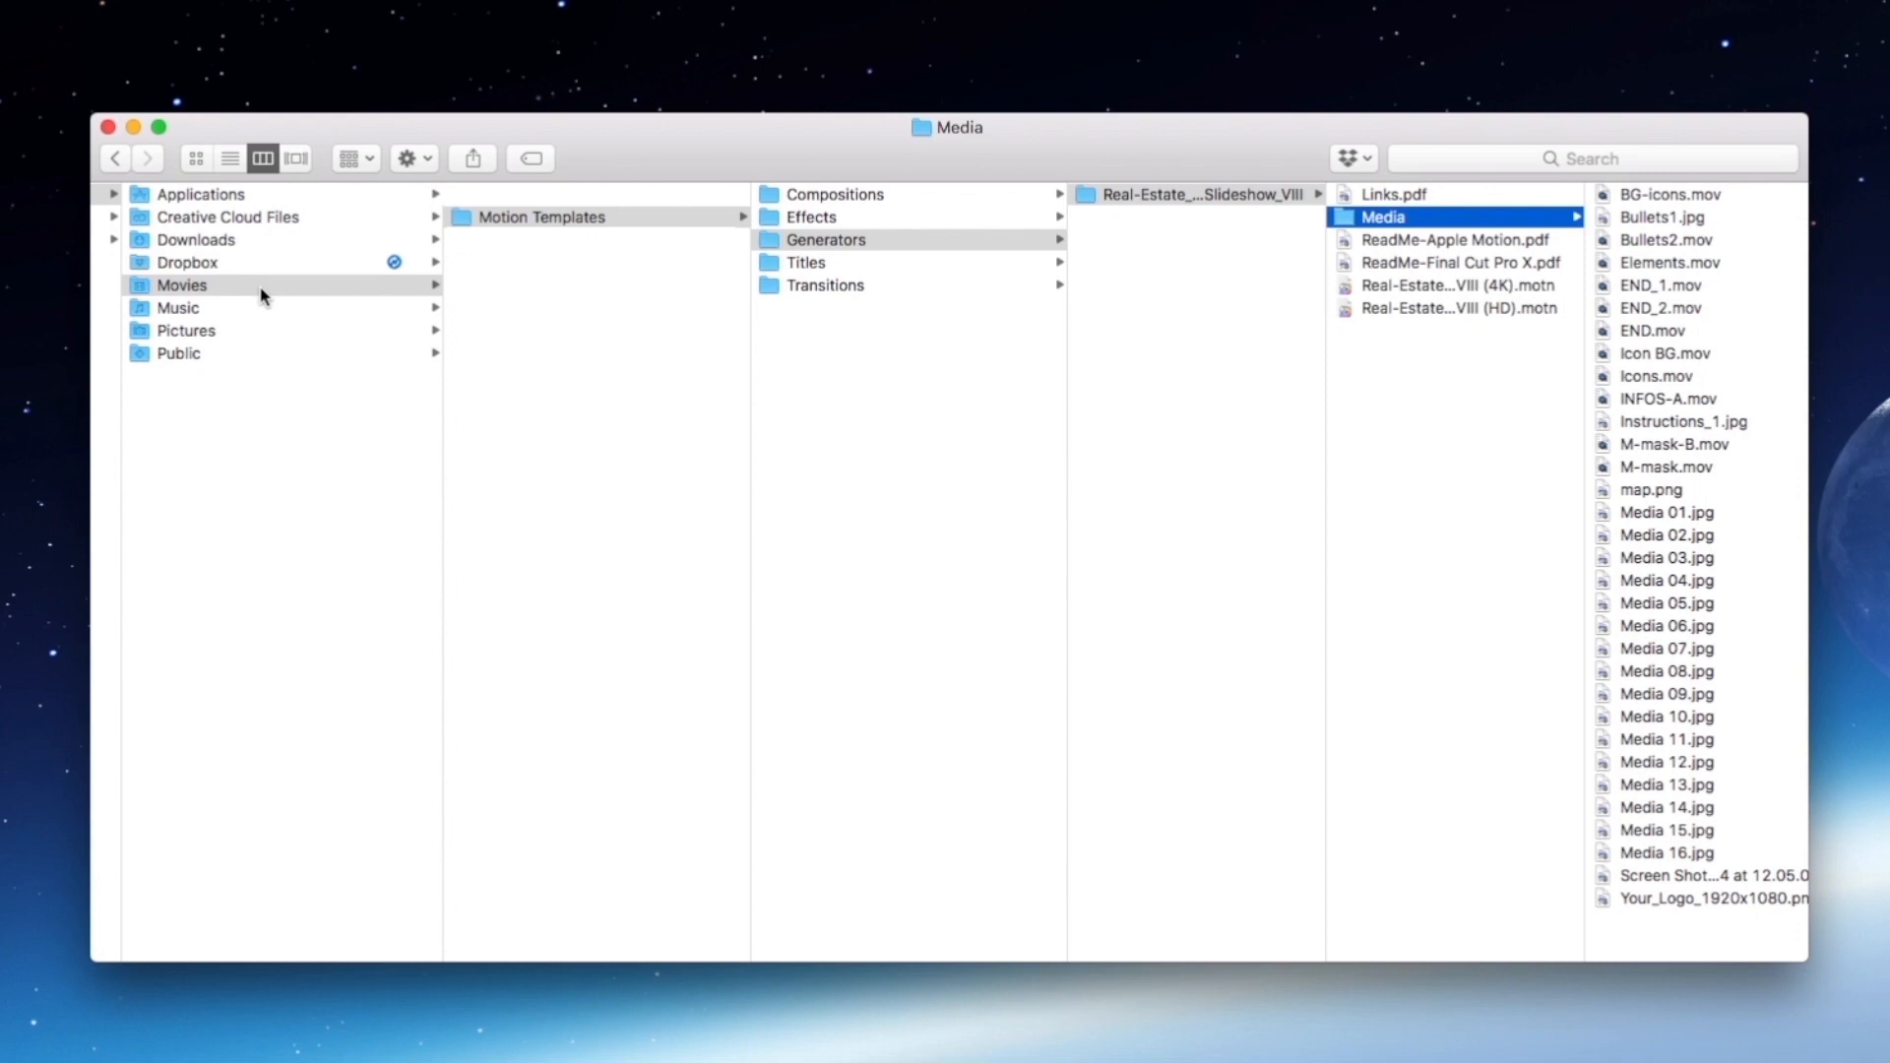
pyautogui.moveTo(927, 264)
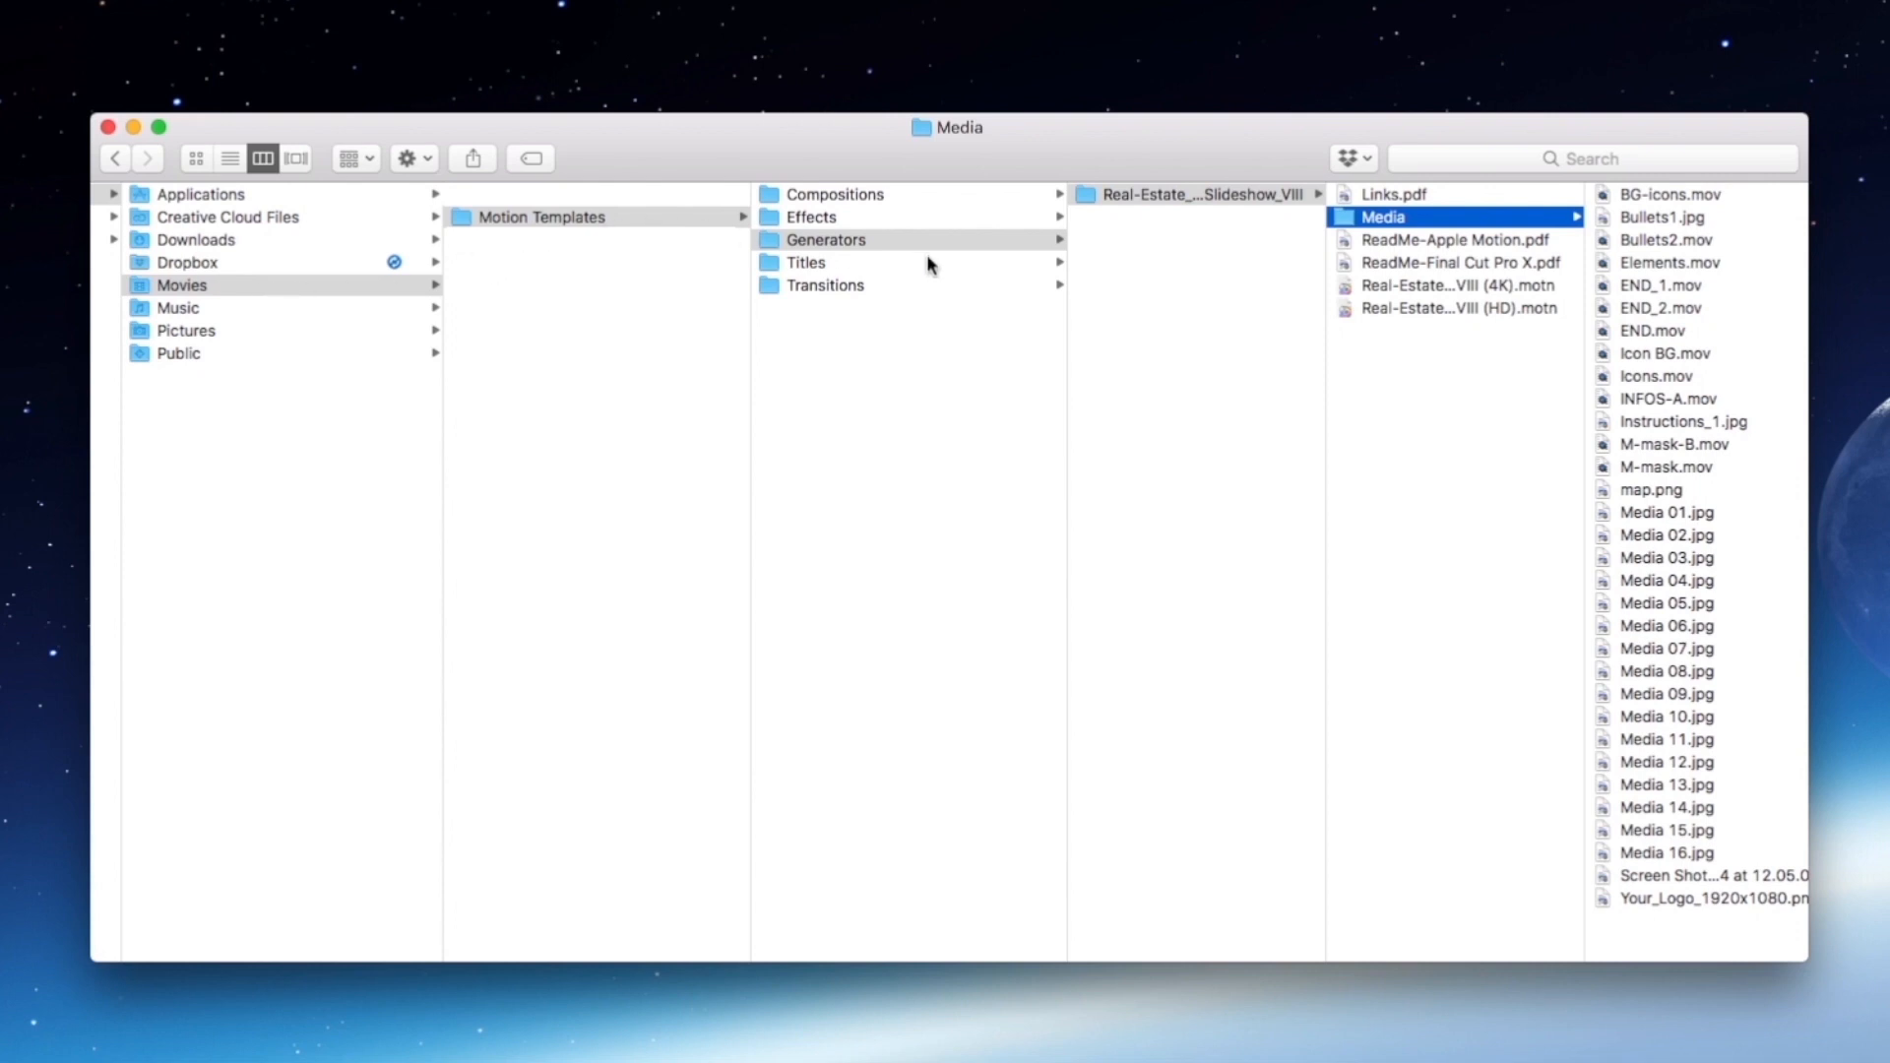
pyautogui.moveTo(1158, 244)
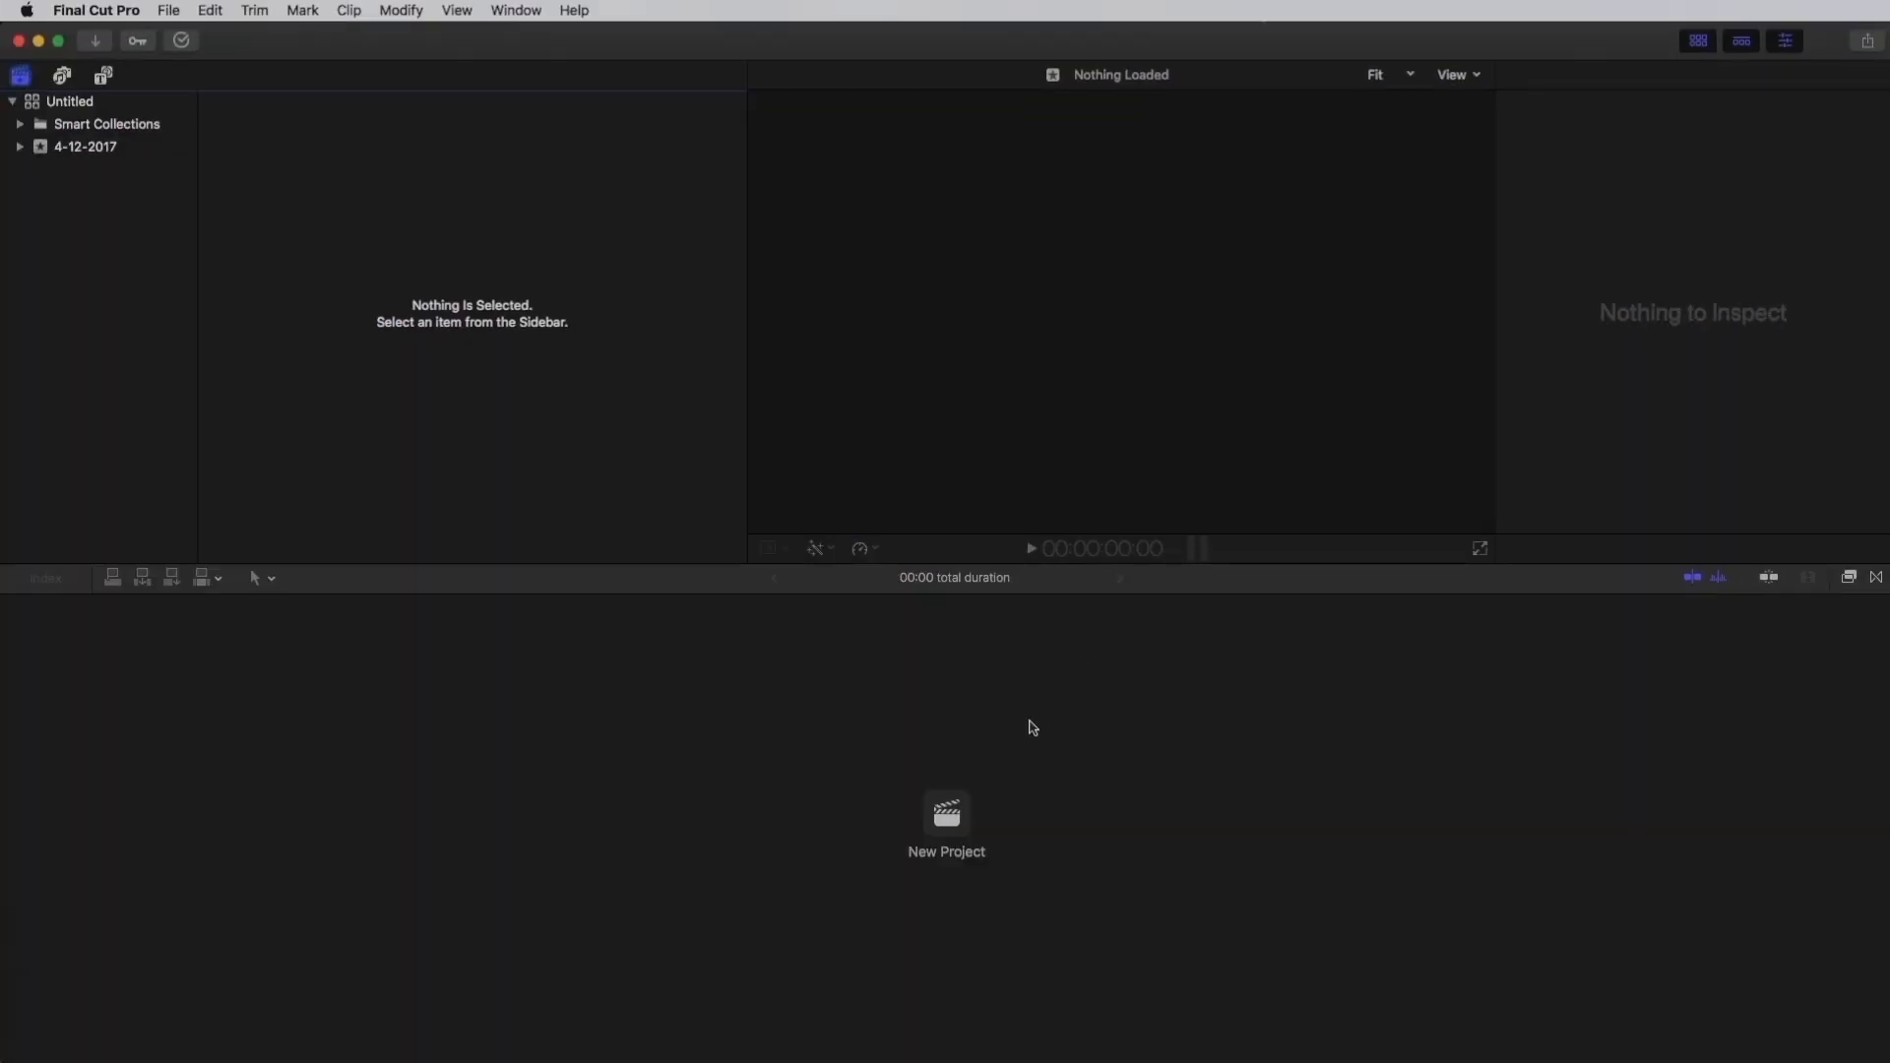
# Create the new project Tutorial at 1080p HD 30p in the 4-12-2017 event.
pyautogui.click(947, 819)
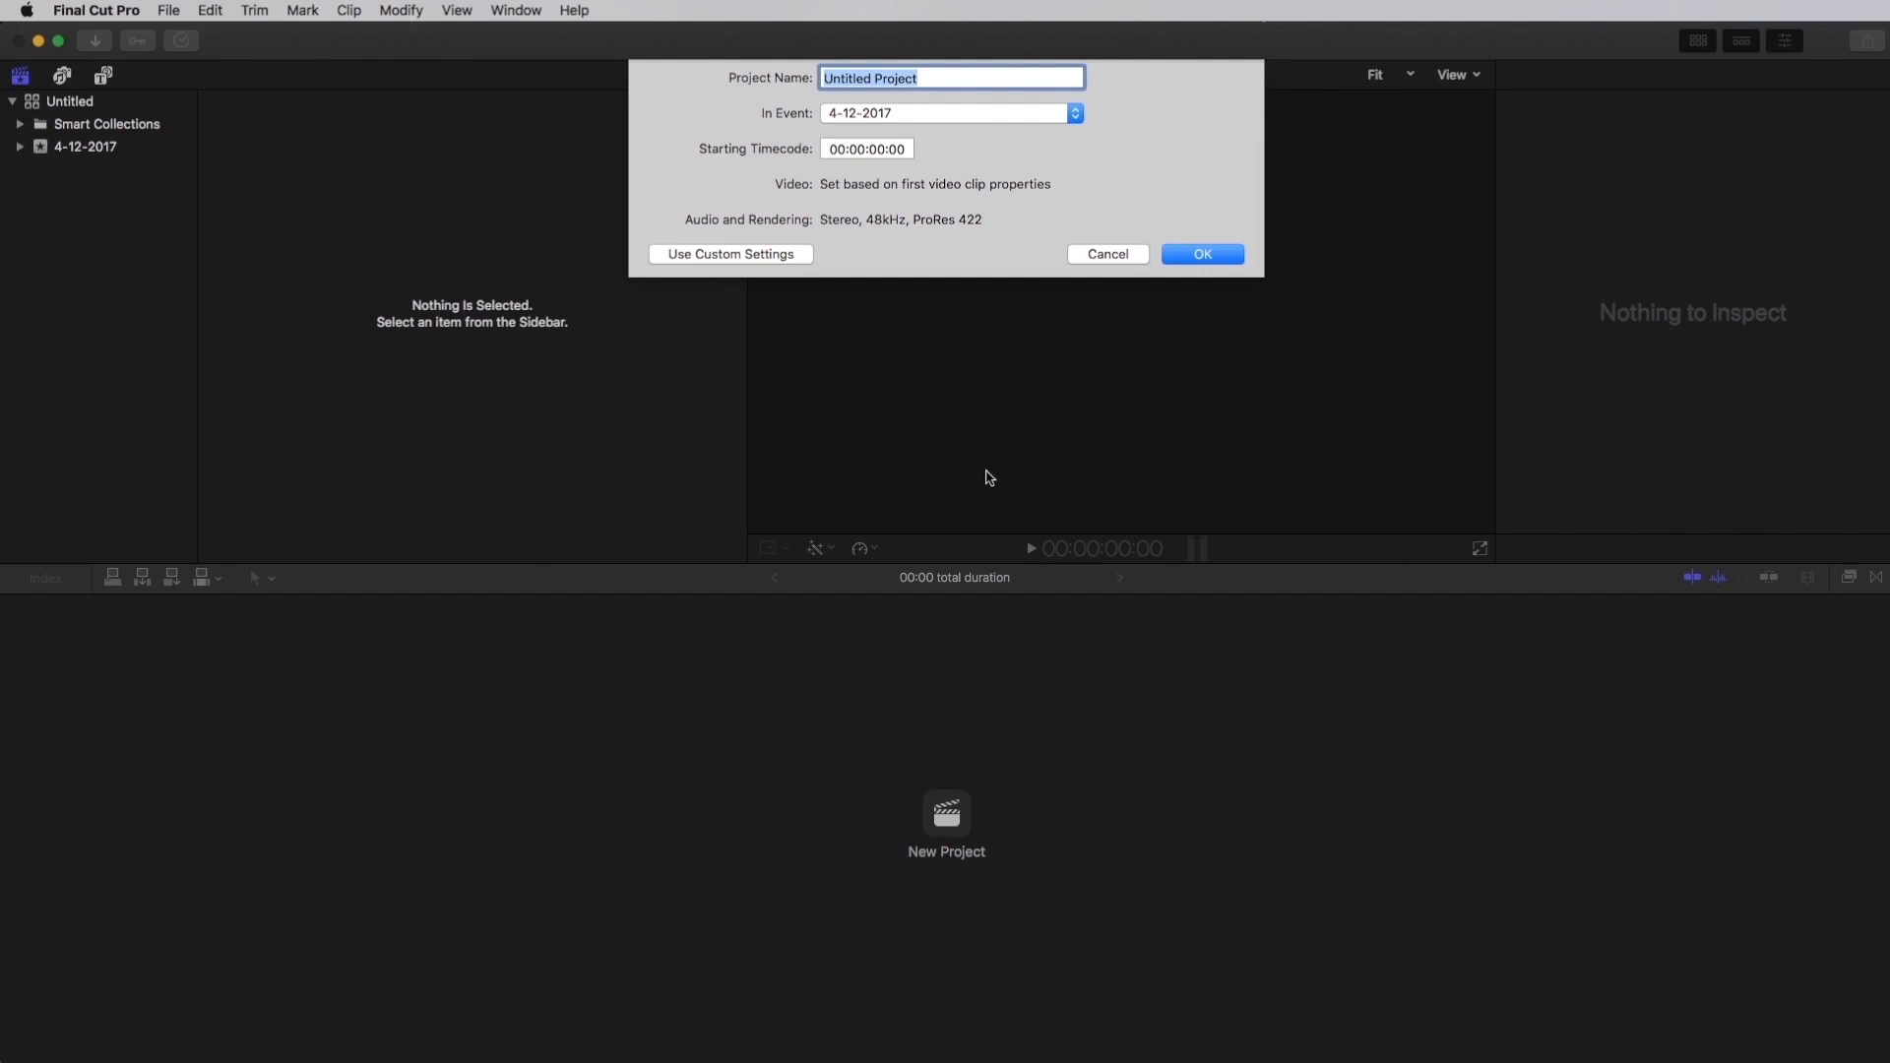
pyautogui.click(1201, 254)
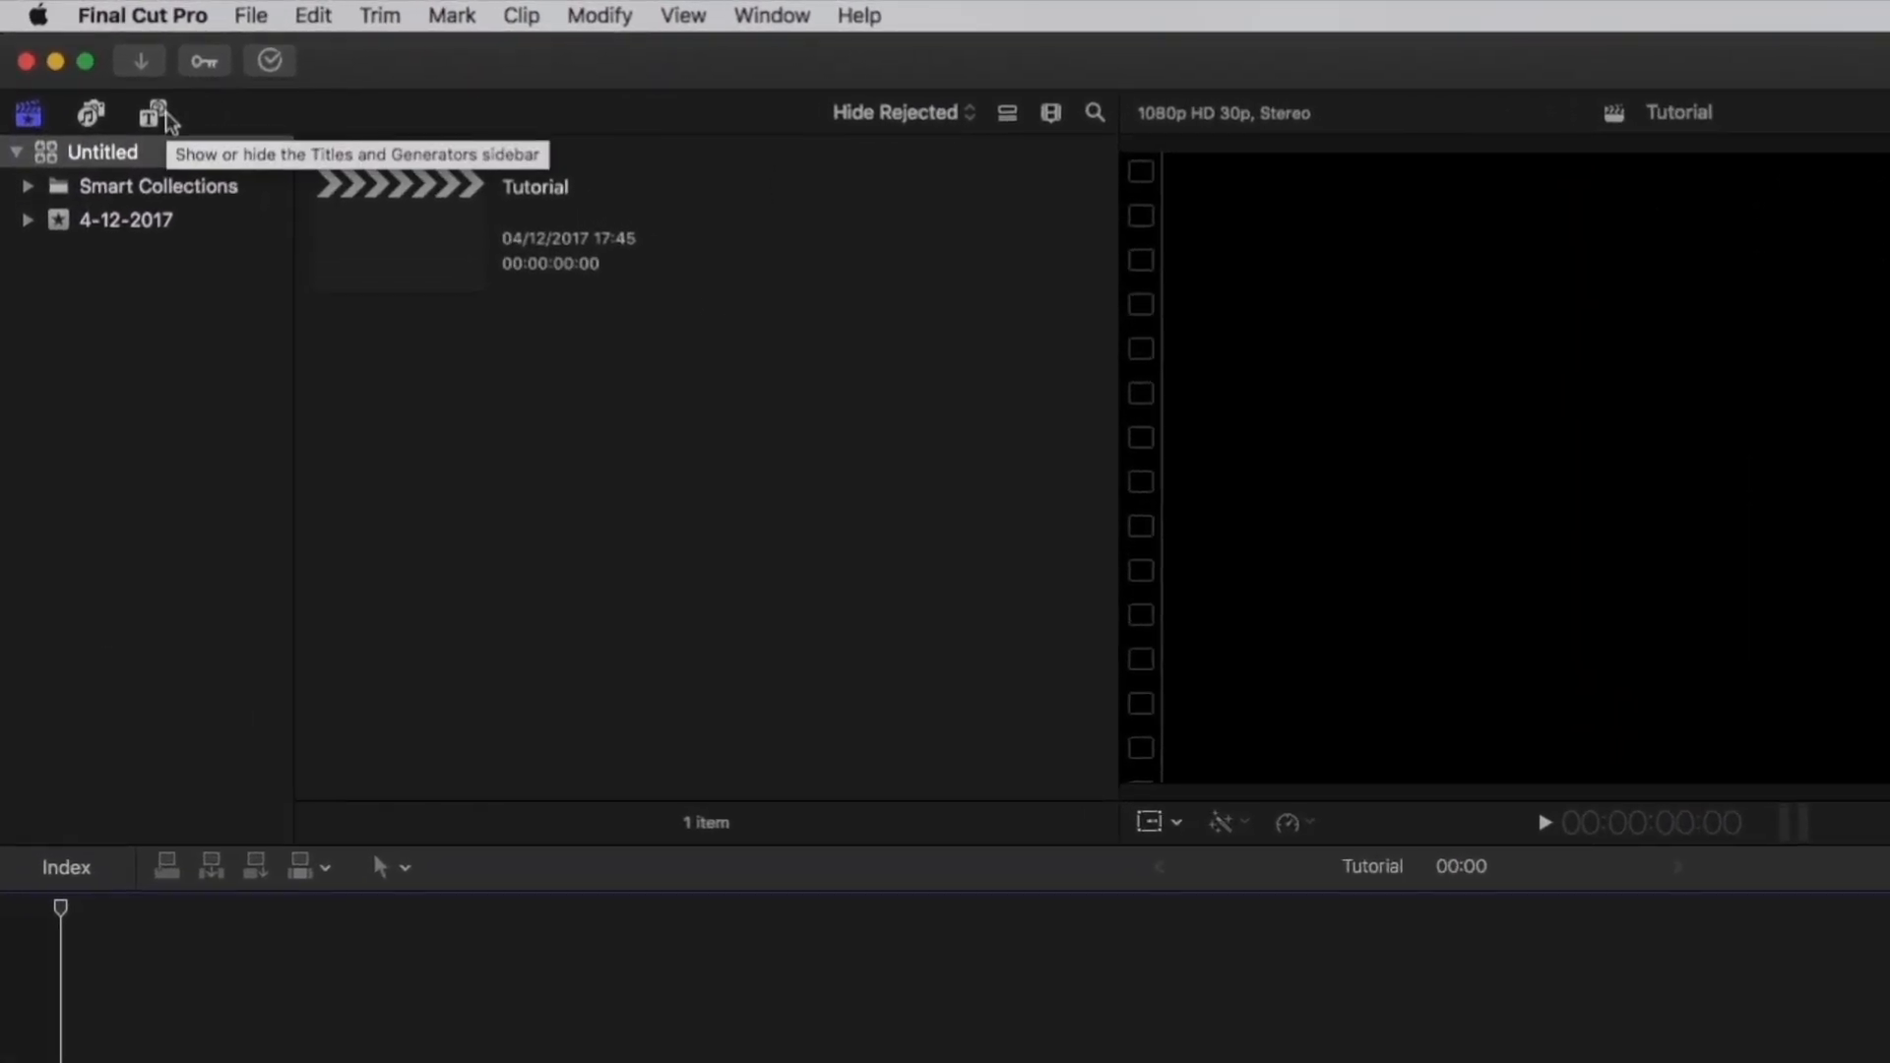
# Show Generators › Custom, revealing the Real-Estate slideshow templates in 4K and HD.
pyautogui.click(154, 114)
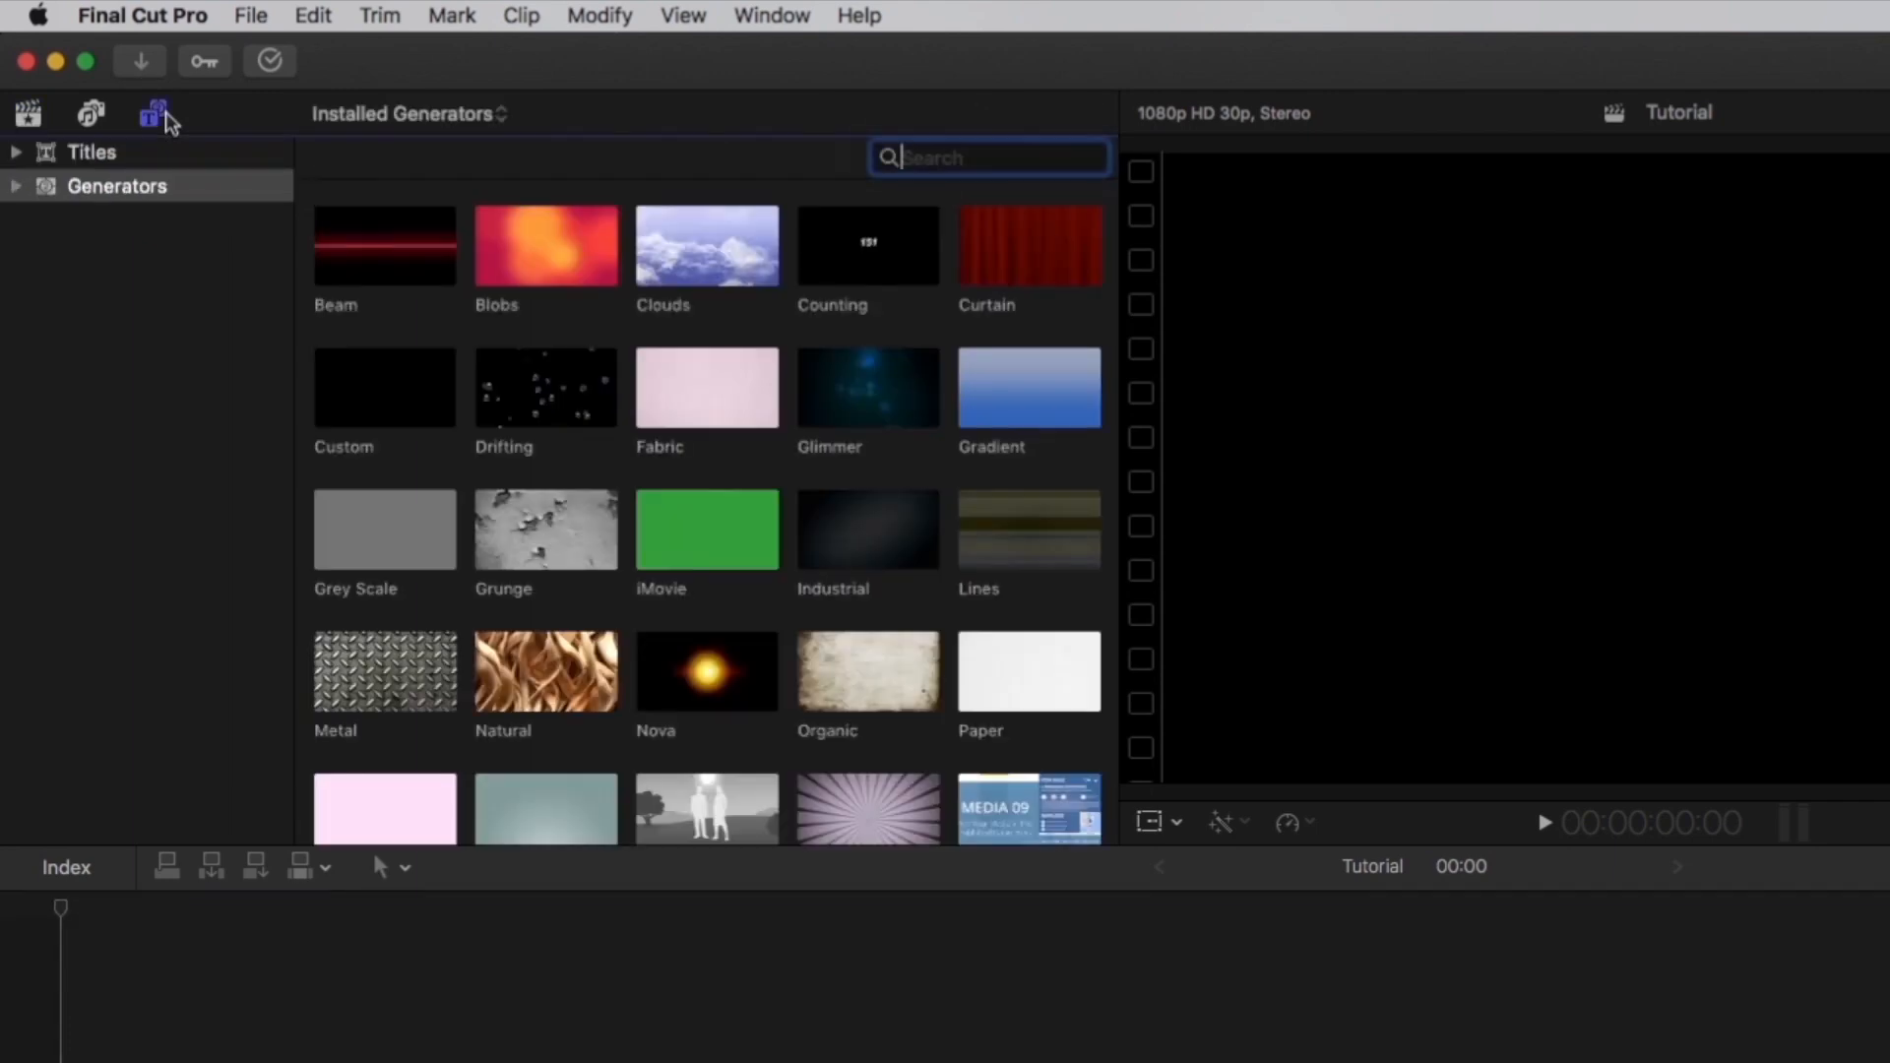
pyautogui.moveTo(20, 193)
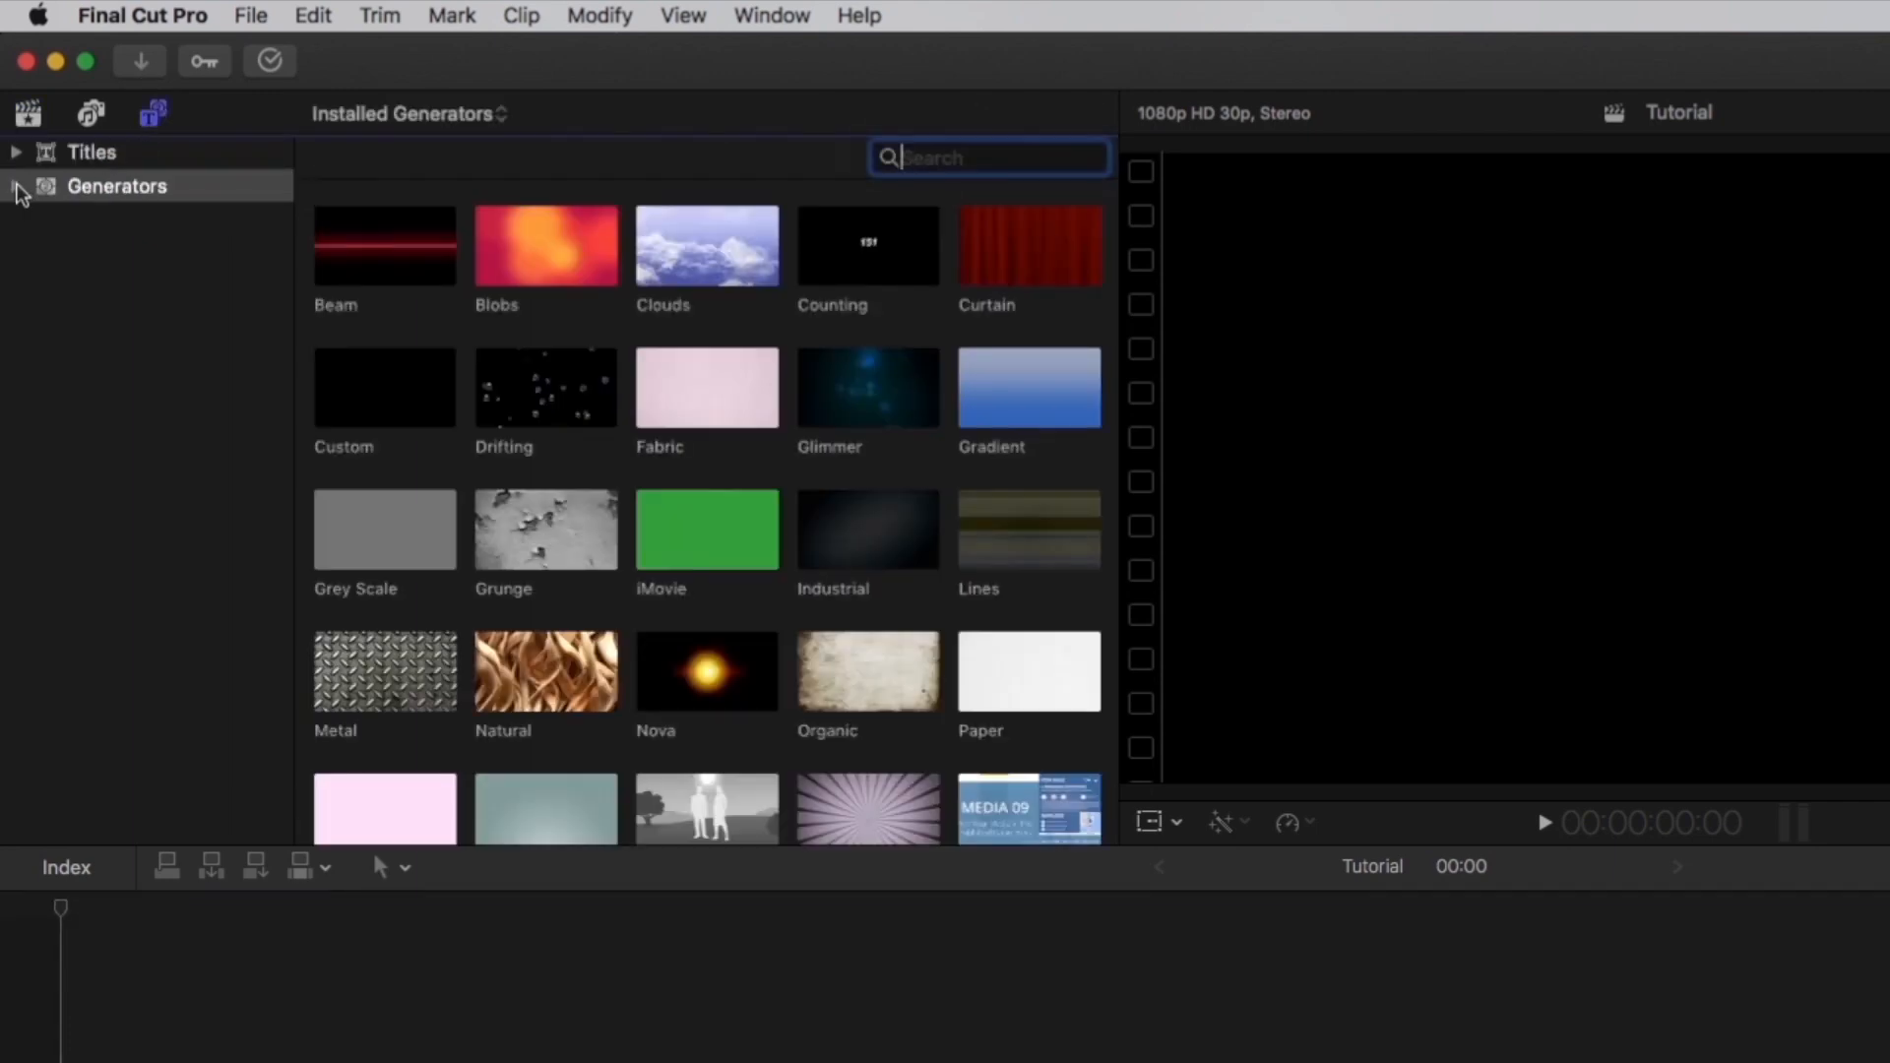
pyautogui.click(18, 185)
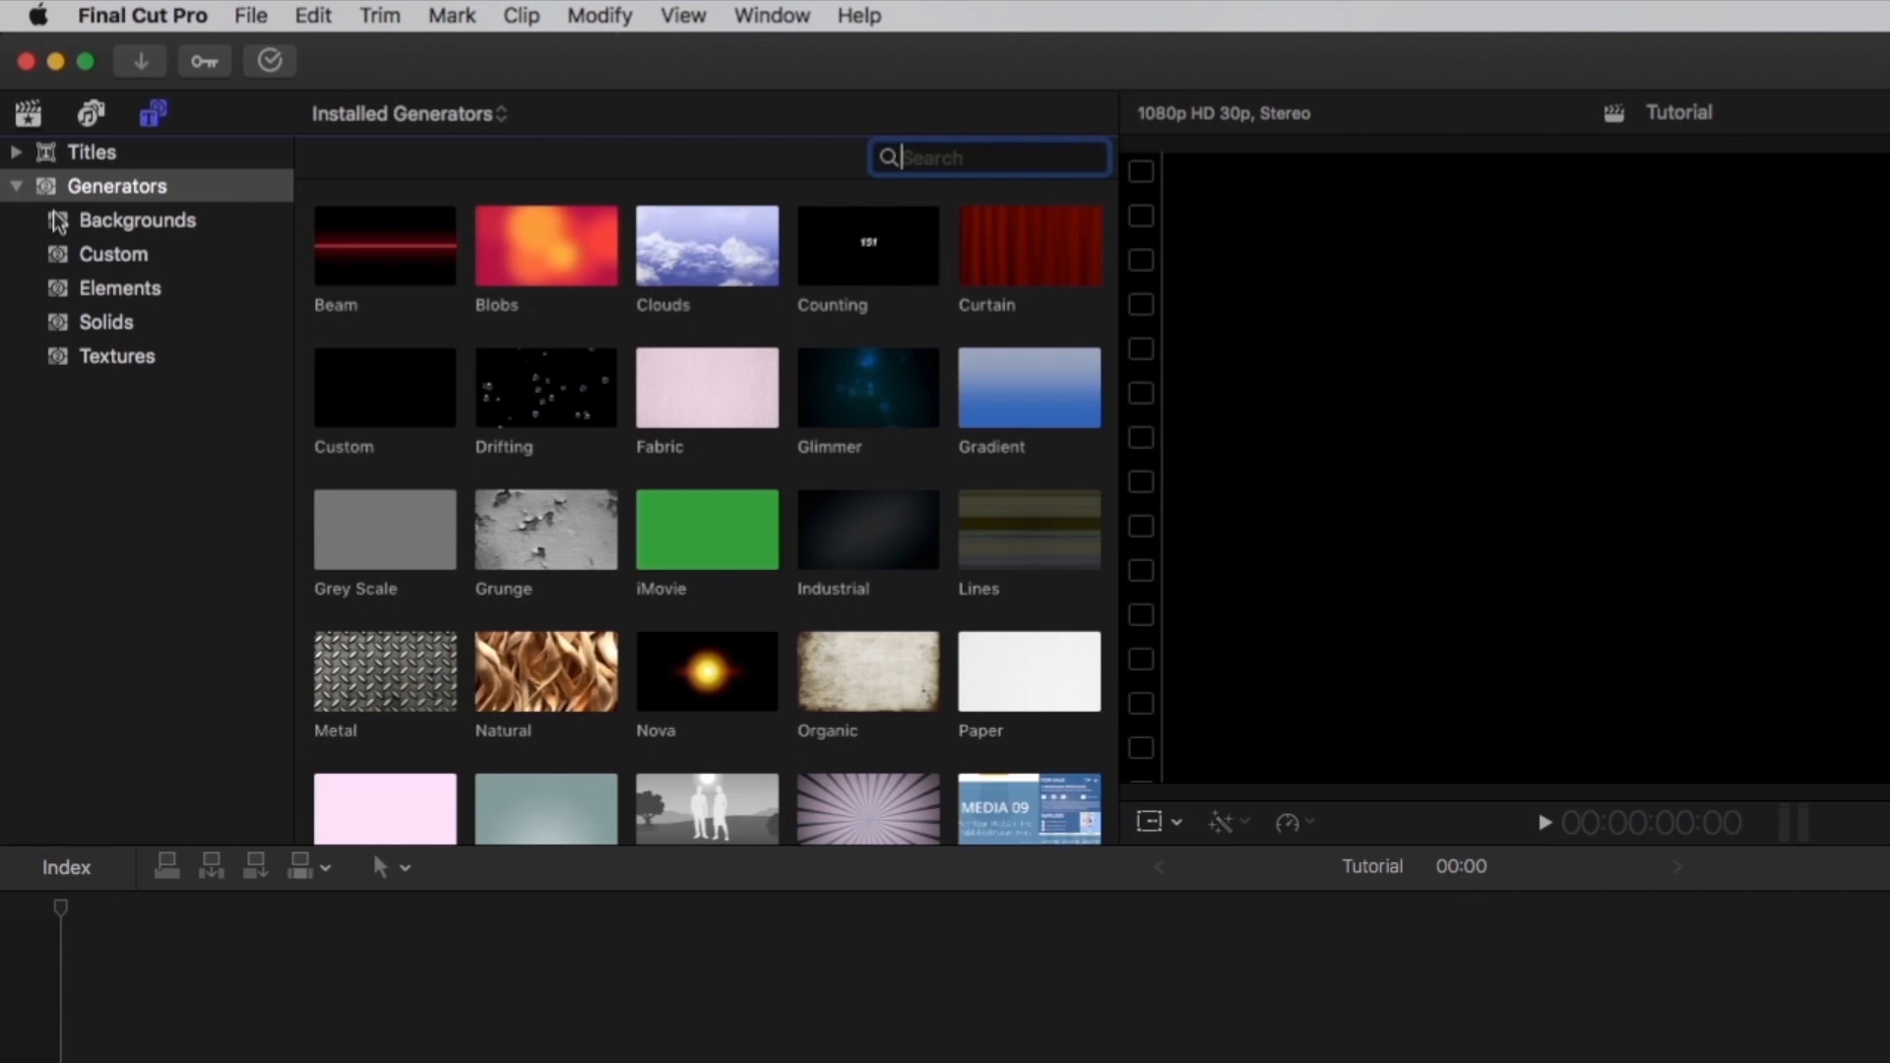
pyautogui.click(114, 254)
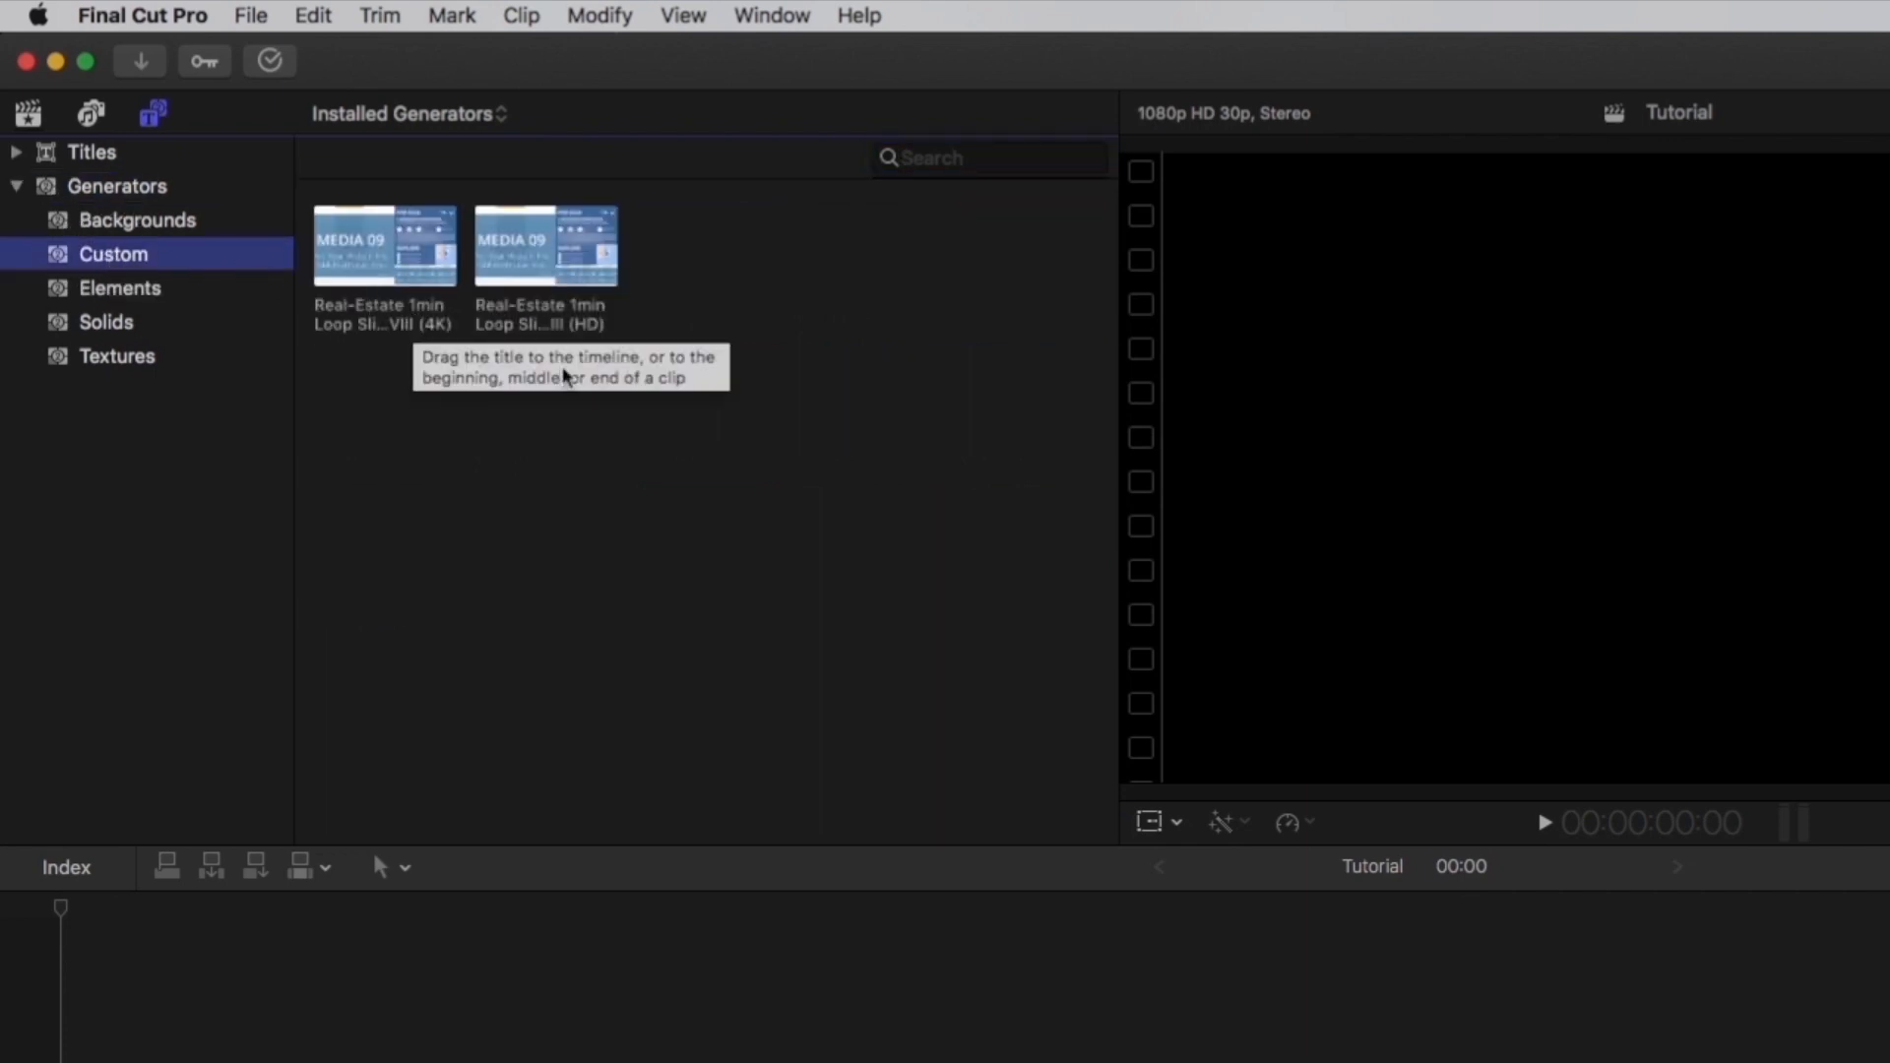
pyautogui.moveTo(589, 384)
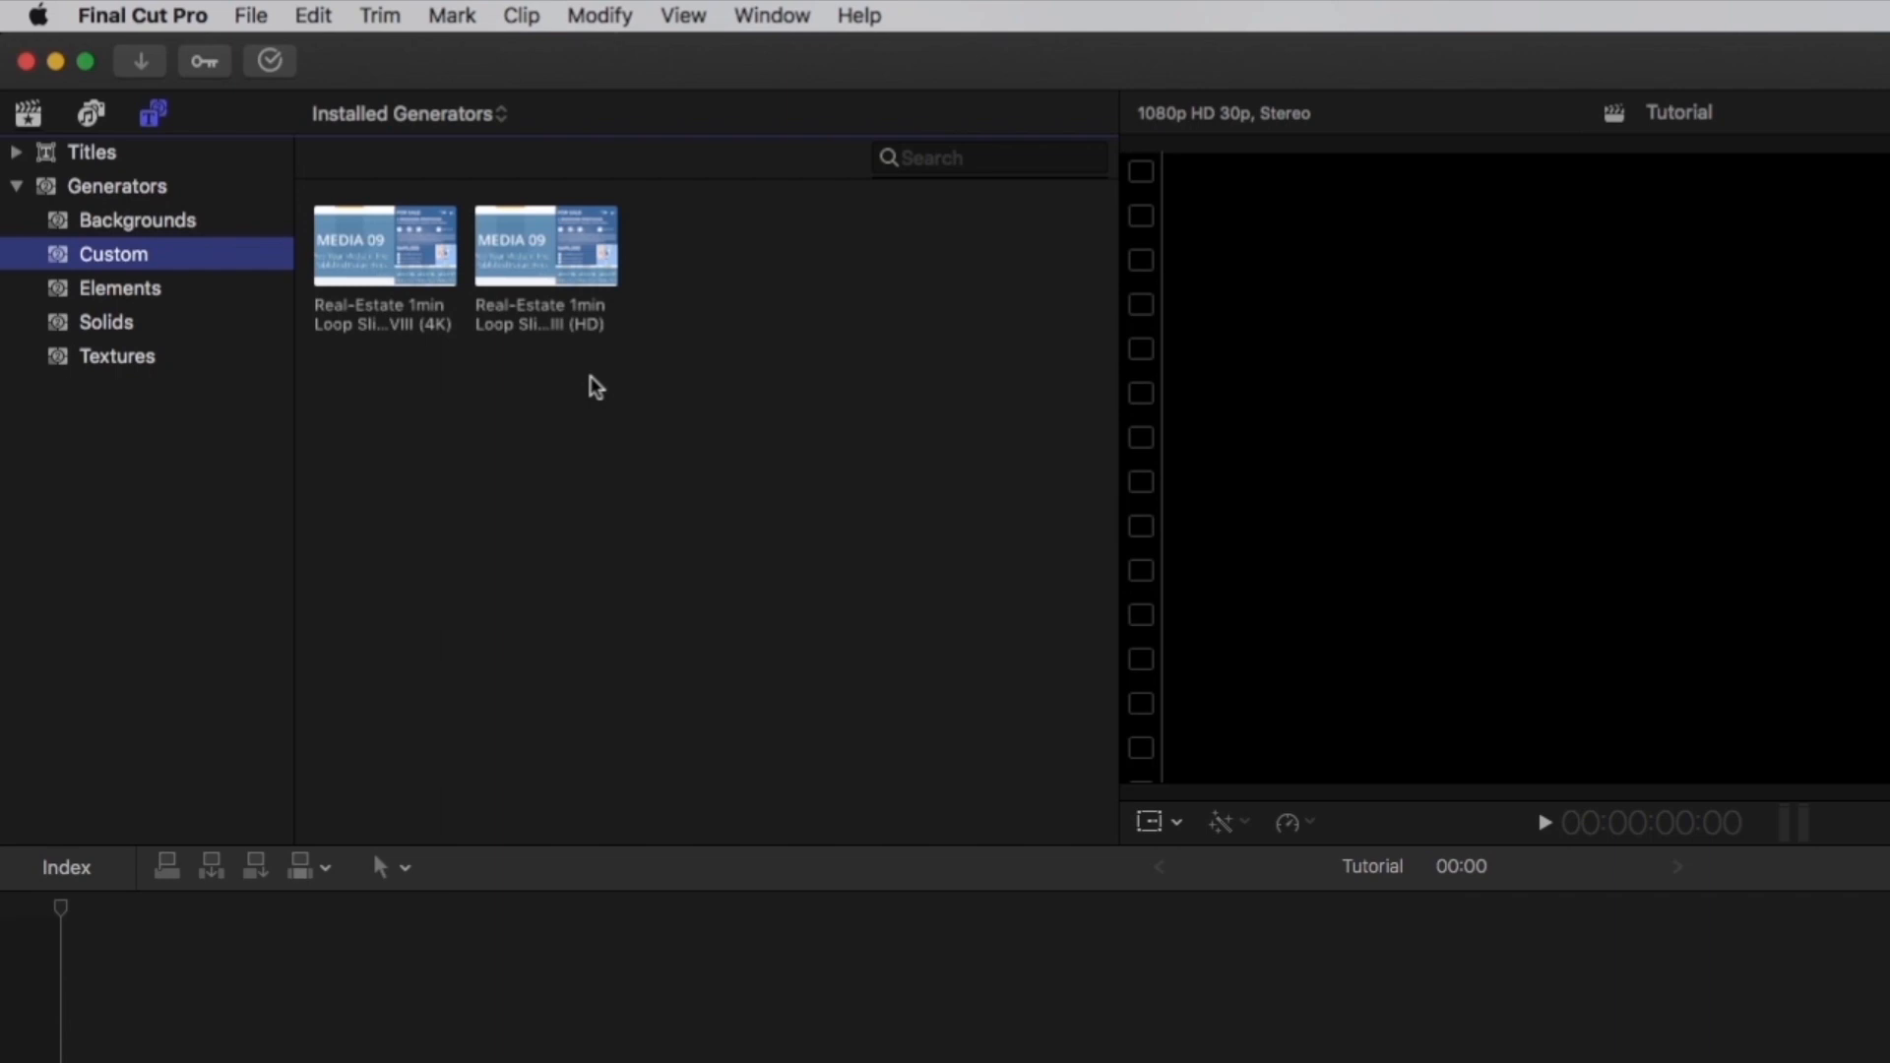
pyautogui.moveTo(577, 329)
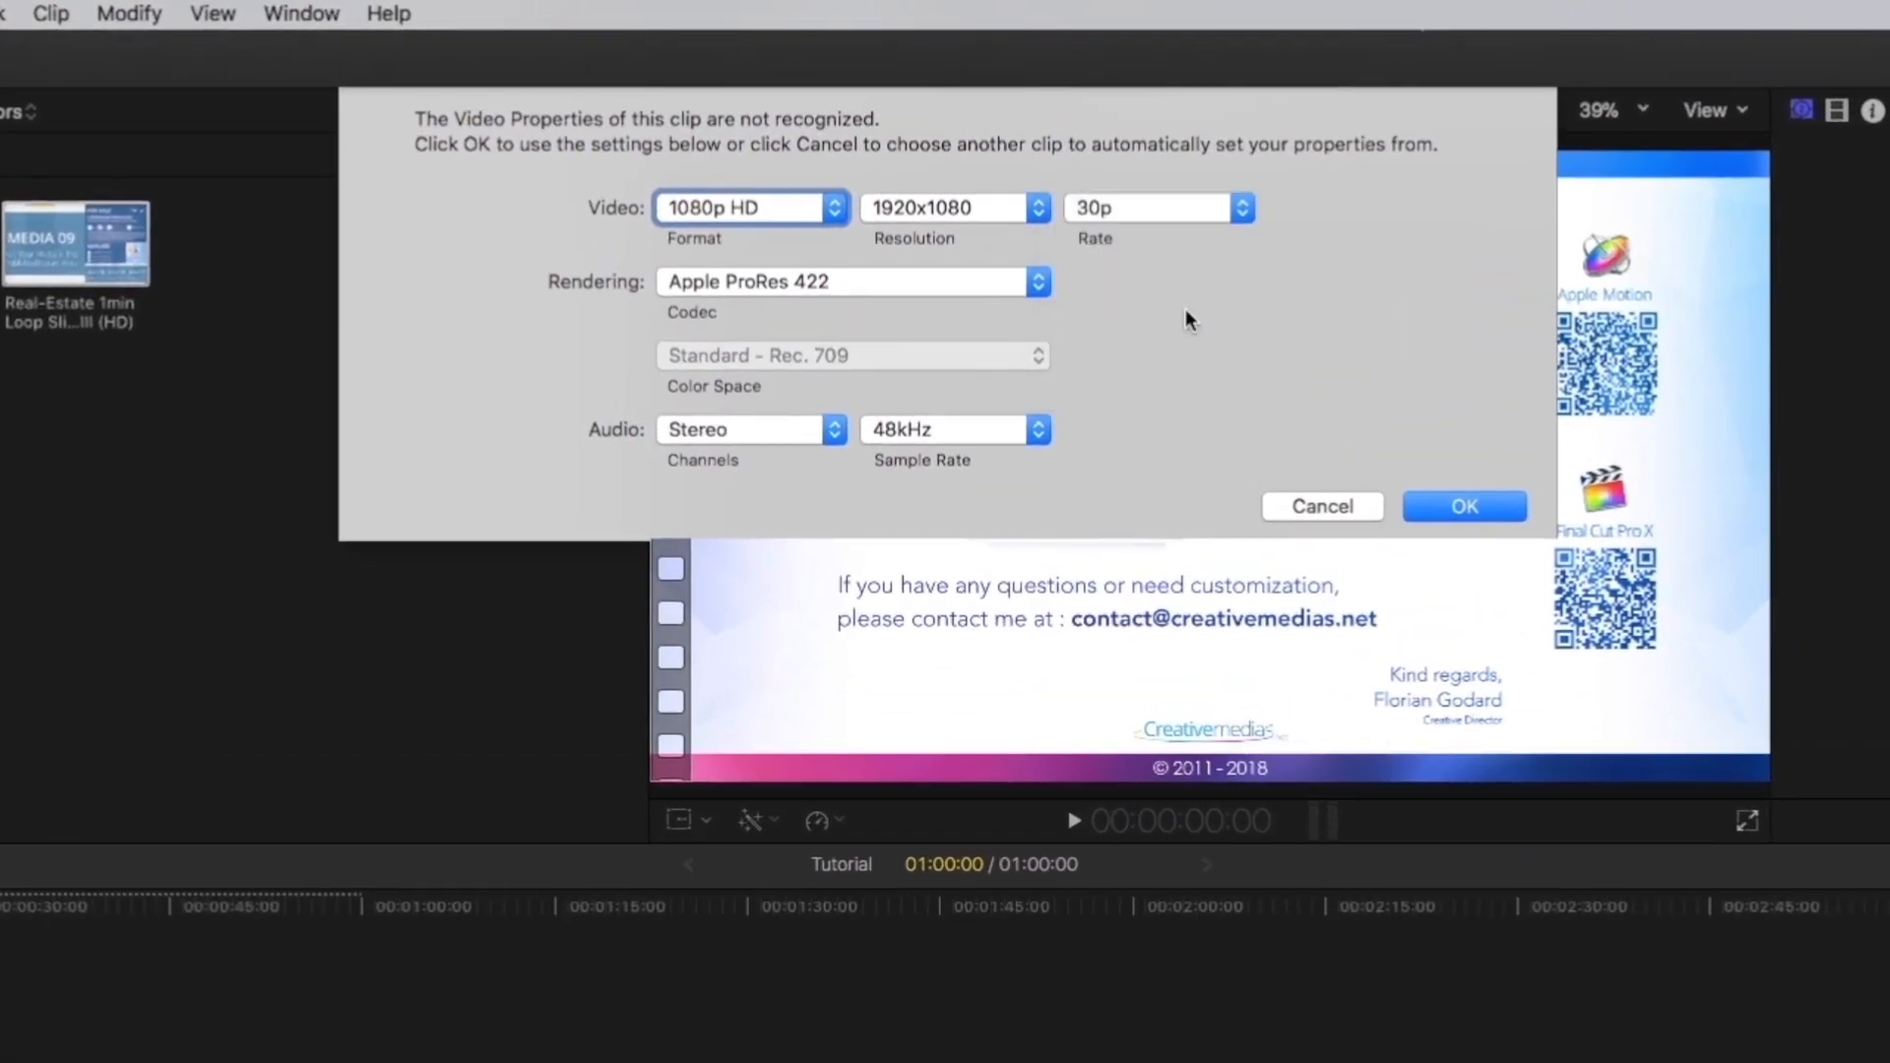
pyautogui.moveTo(1382, 482)
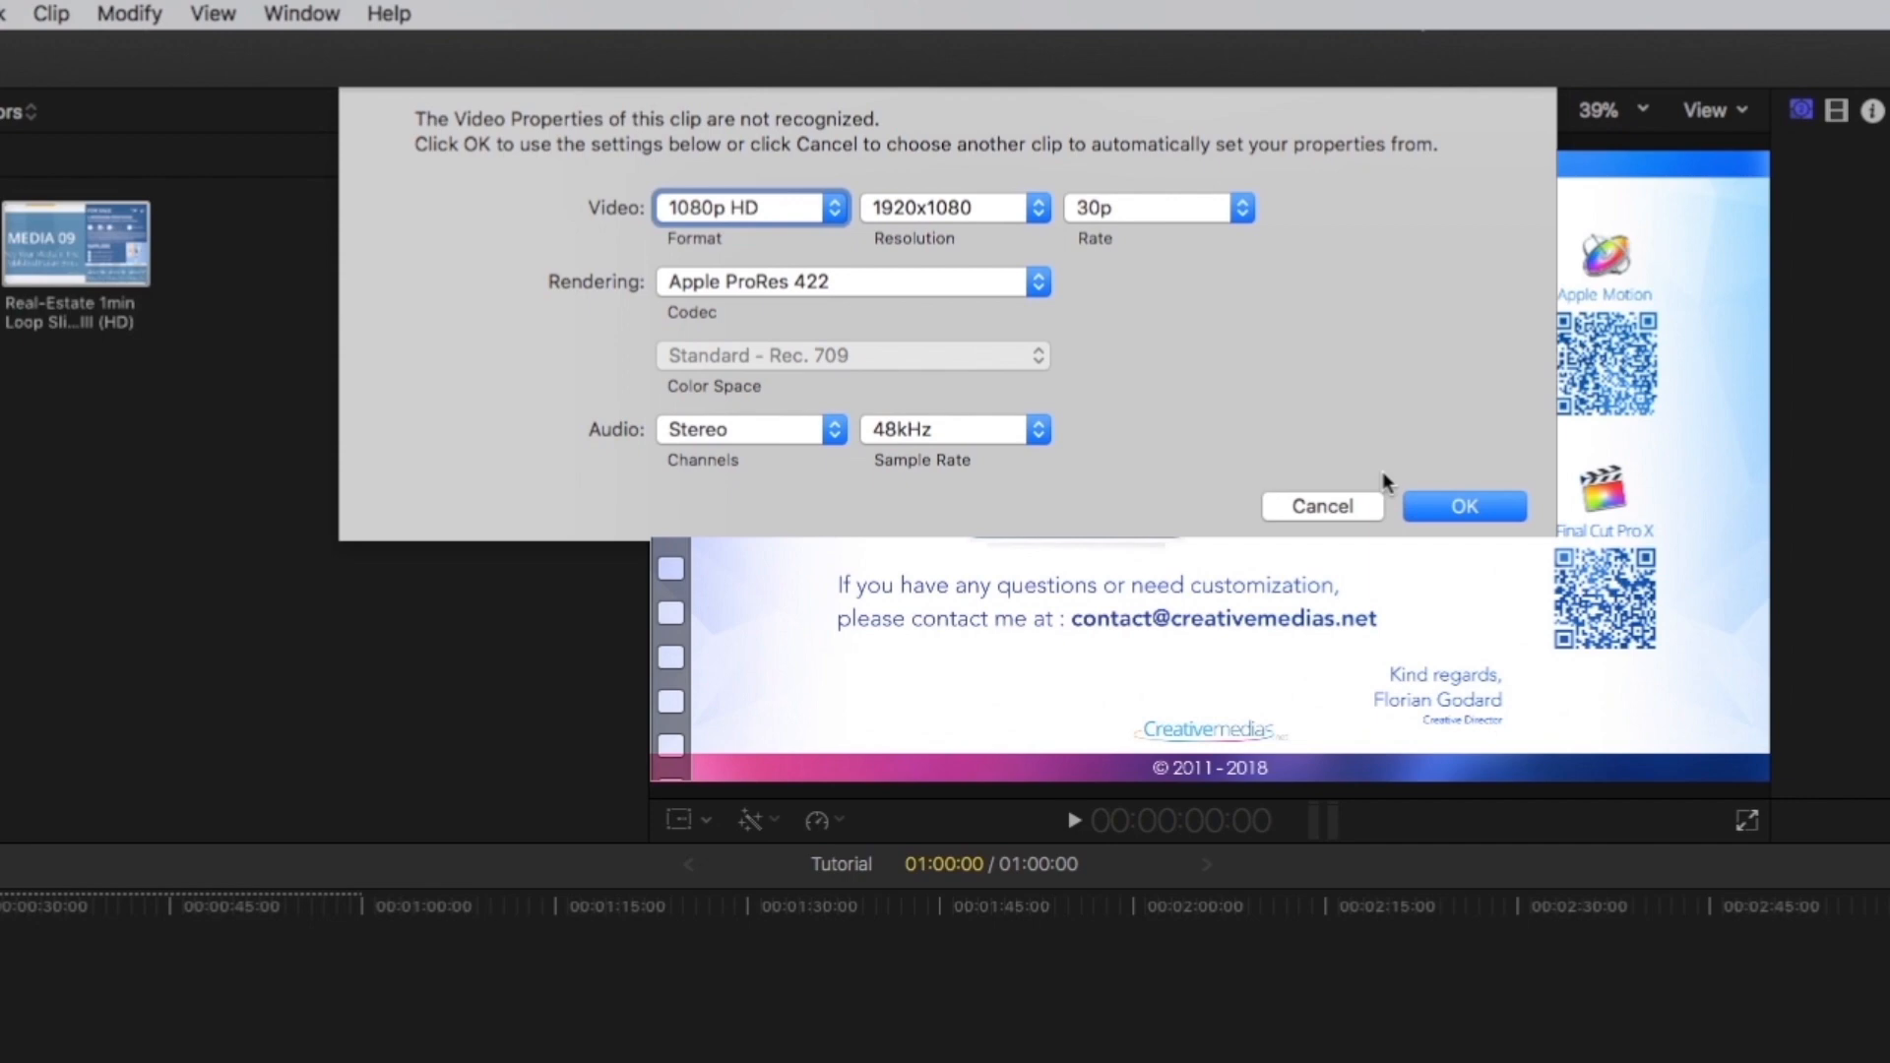